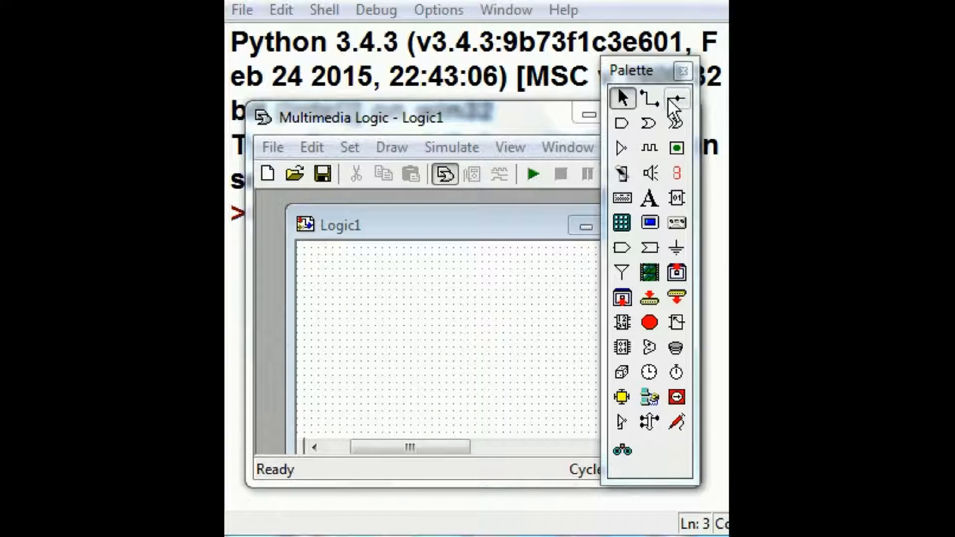
pyautogui.moveTo(658, 173)
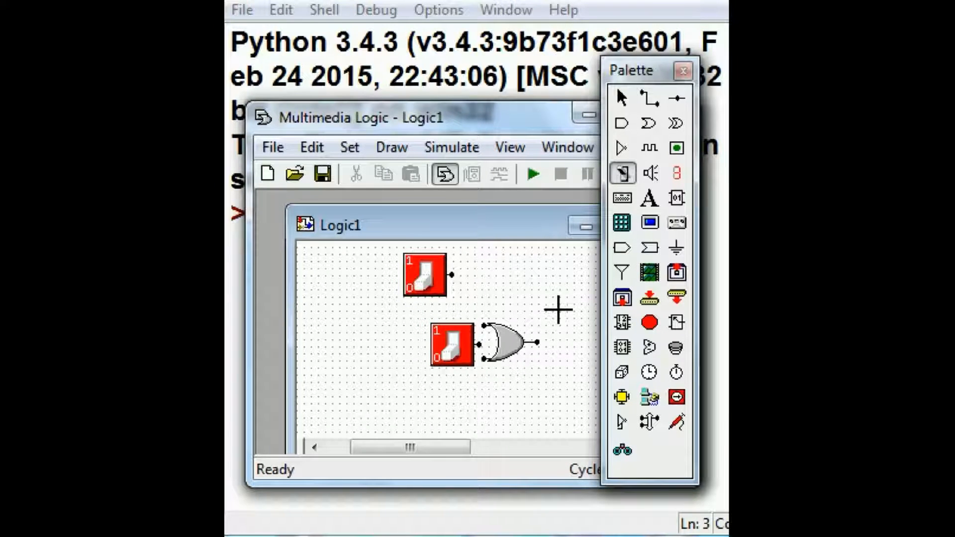
# Place the LED output beside the OR gate and start wiring the parts together
pyautogui.click(676, 148)
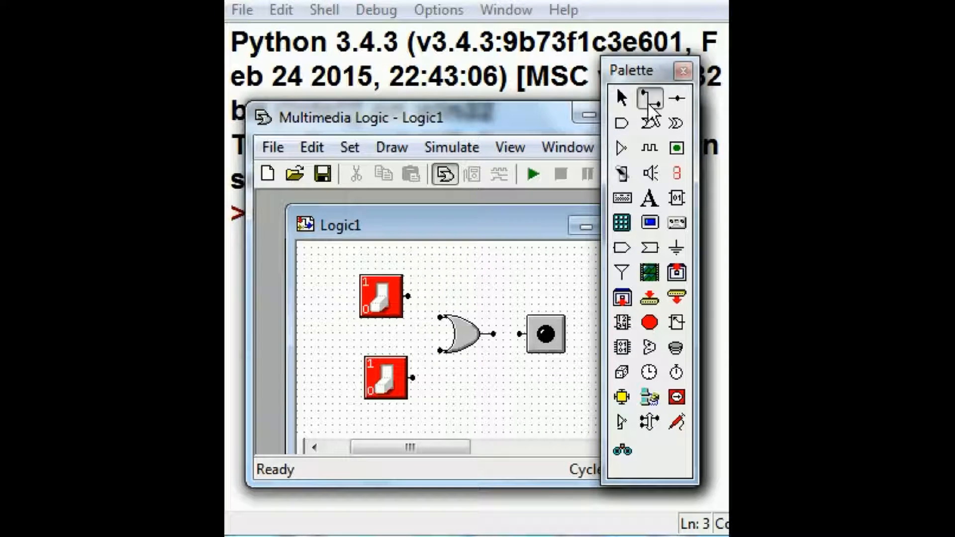
pyautogui.moveTo(399, 297); pyautogui.dragTo(438, 327)
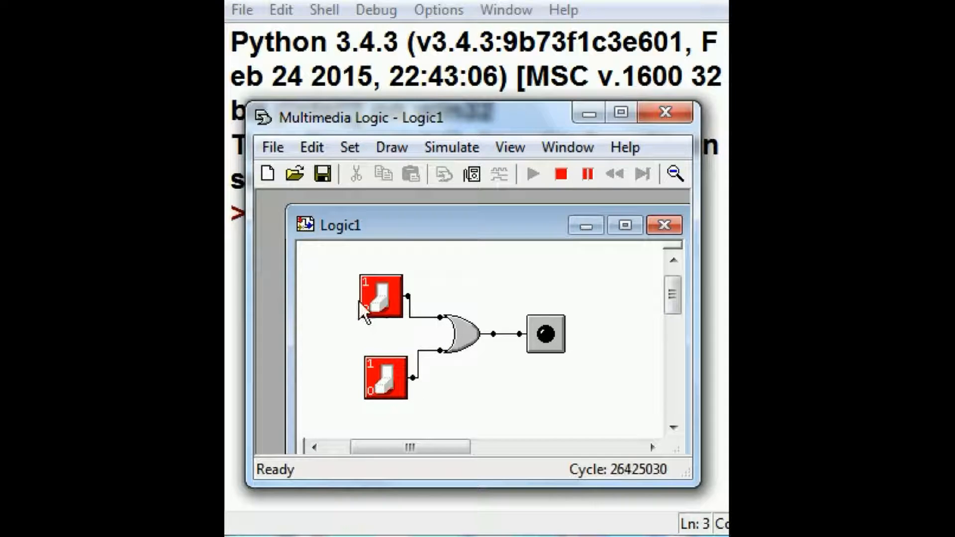
# Toggle the top and bottom input switches to watch the OR gate drive the LED
pyautogui.click(379, 296)
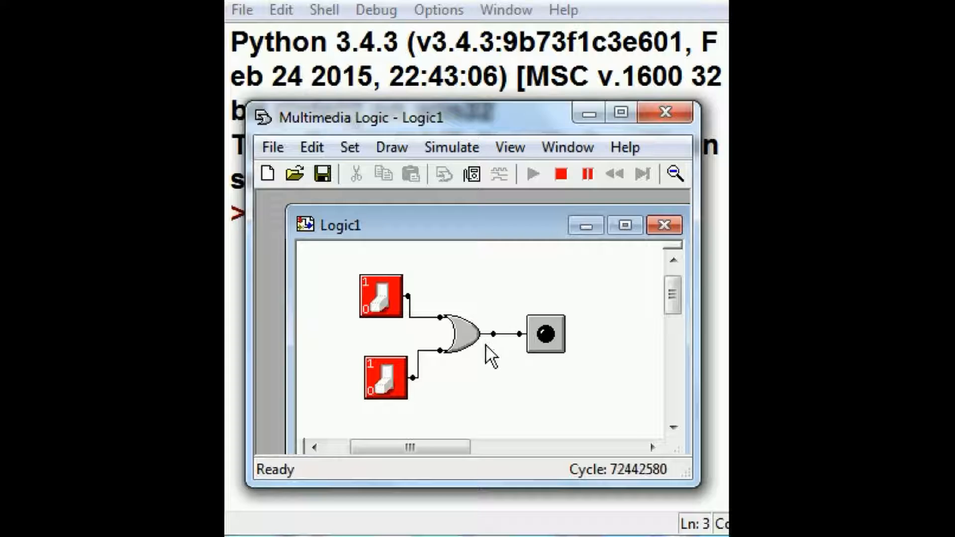
pyautogui.click(381, 297)
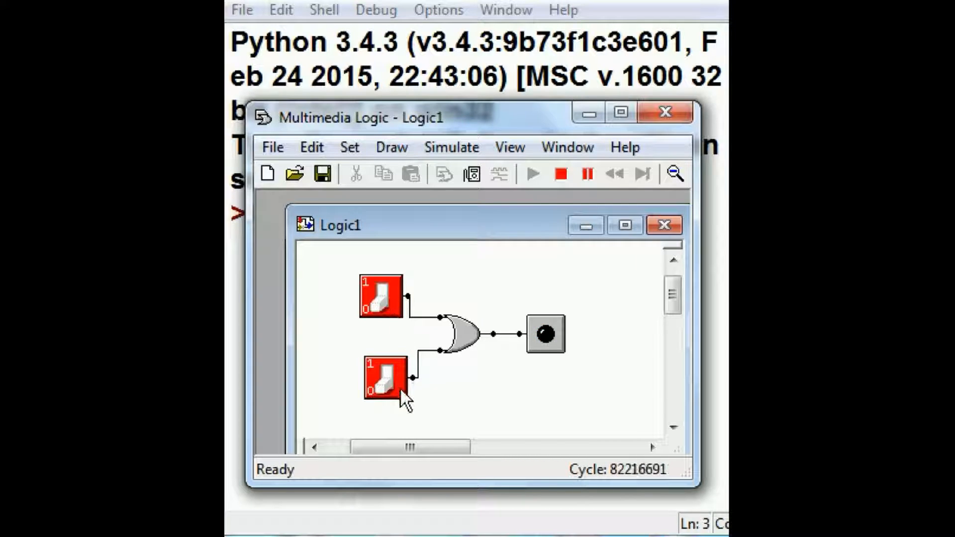
pyautogui.click(380, 380)
pyautogui.write('a=0;b=0')
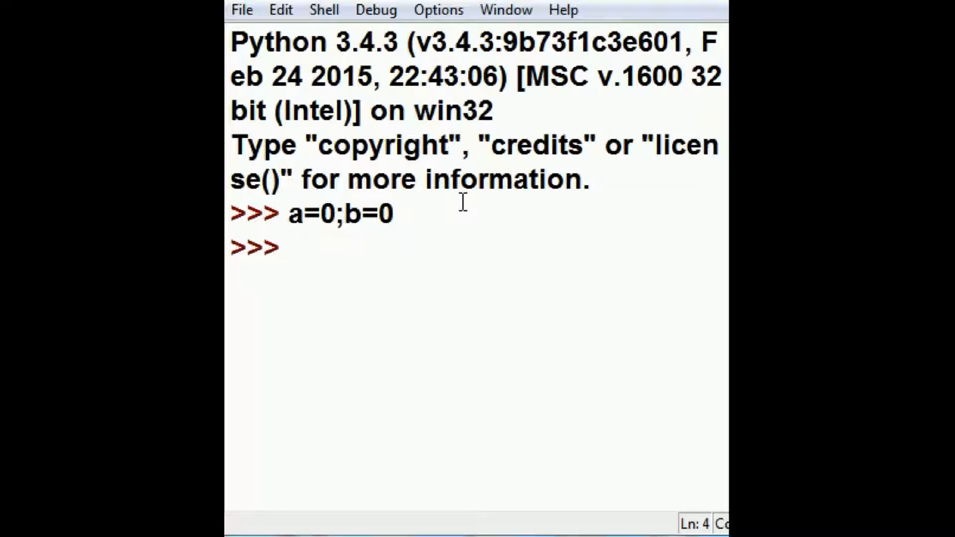
# Import everything from the operator module and call or_(a,b)
pyautogui.write('from')
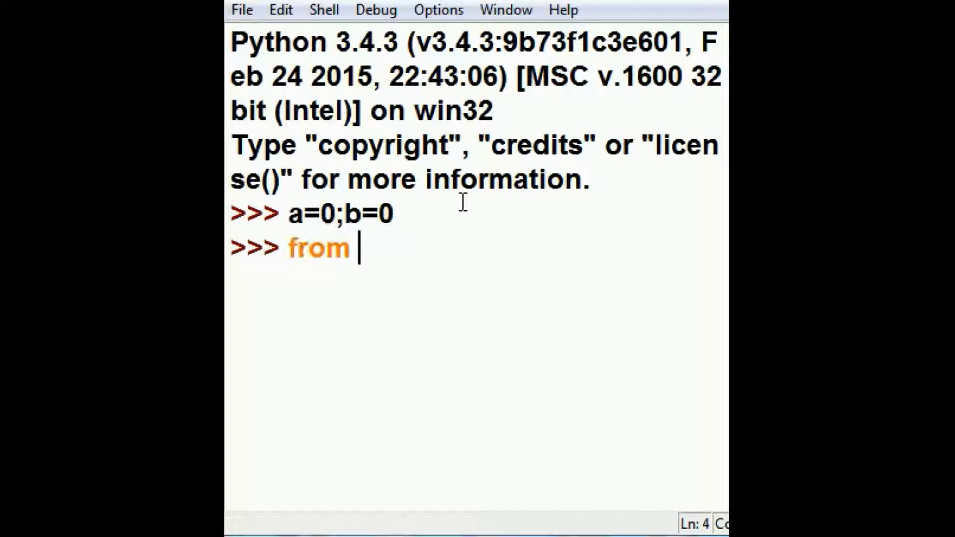
pyautogui.write('operator i')
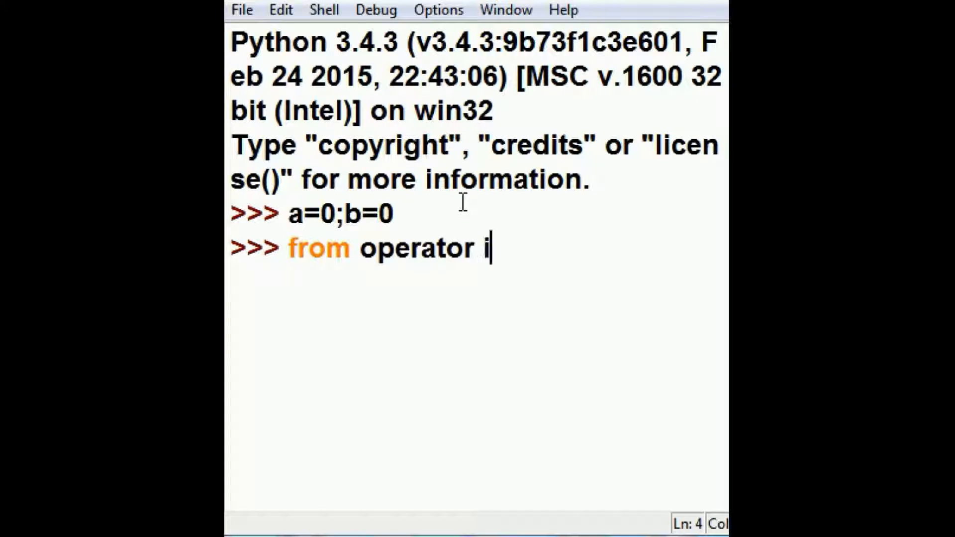
pyautogui.write('mport *')
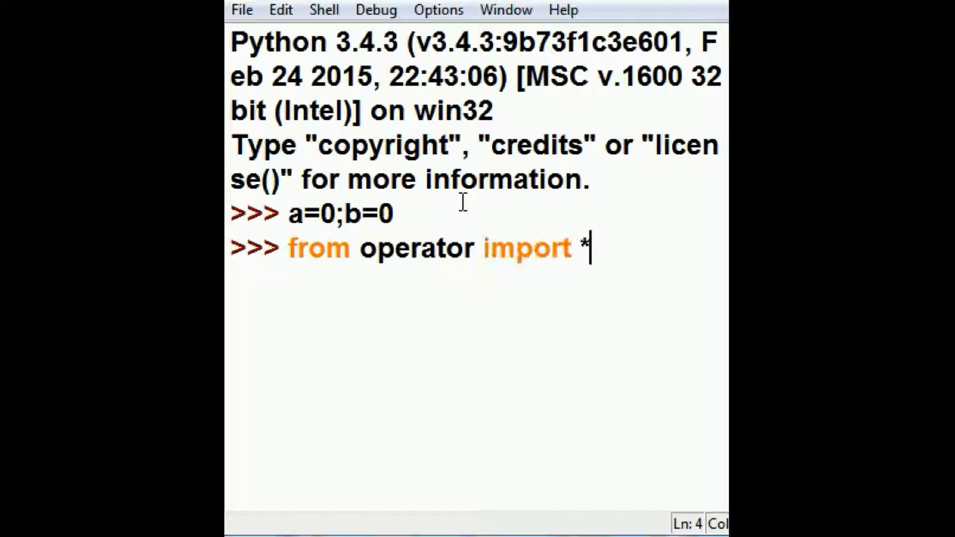
pyautogui.write('or_')
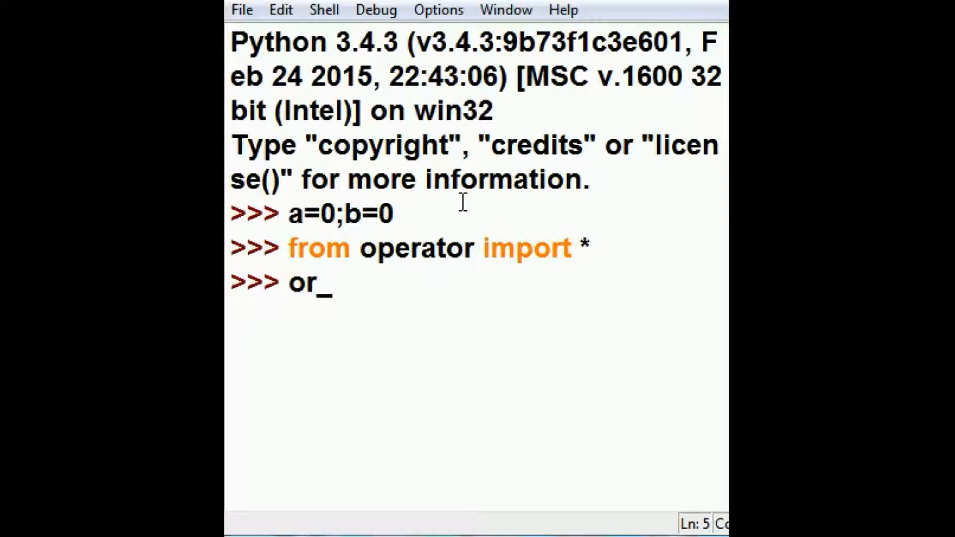
pyautogui.write('(')
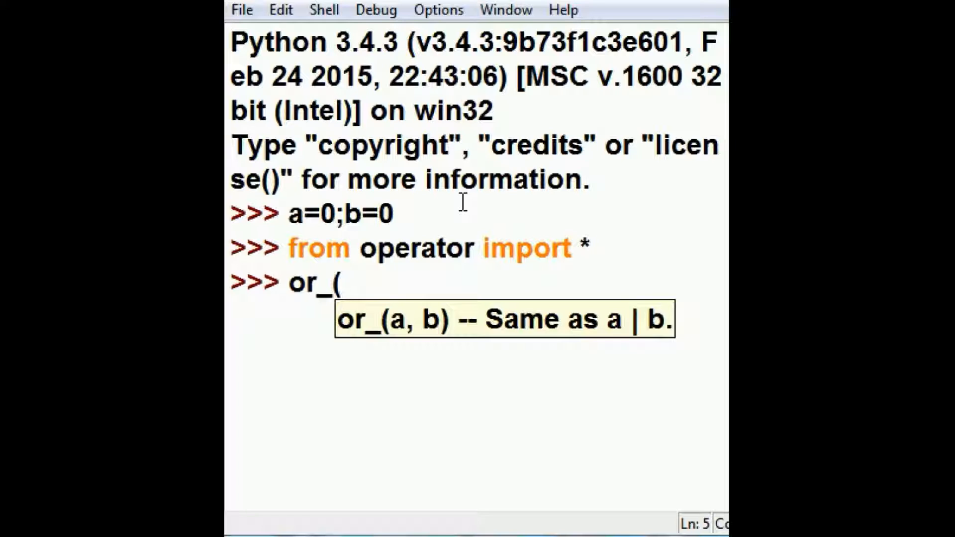
pyautogui.write('a,b)')
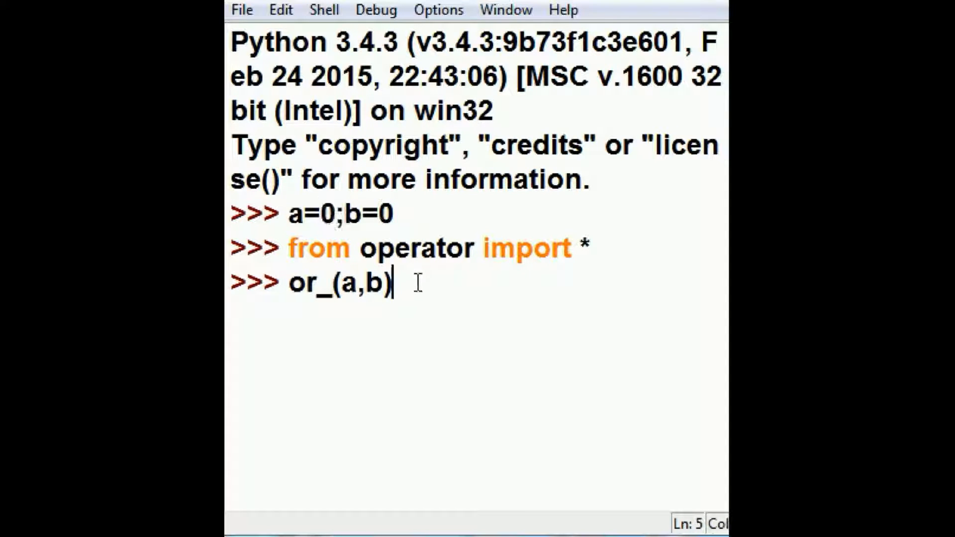
pyautogui.moveTo(460, 262)
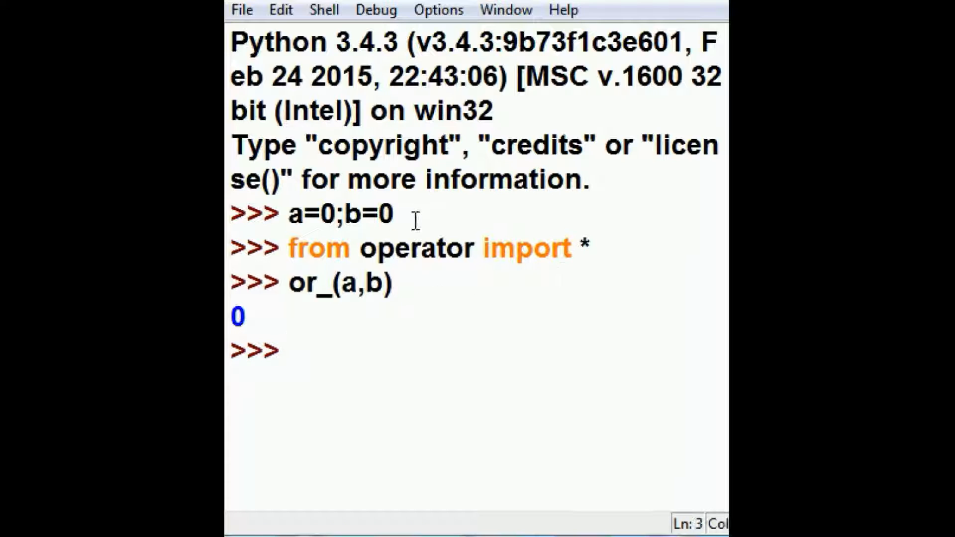
# Evaluate or_(a,b) for the 0/1 combinations a=0;b=0, a=1;b=0 and the rest, giving 0, 1, 1, 1
pyautogui.write('a=0;b=0')
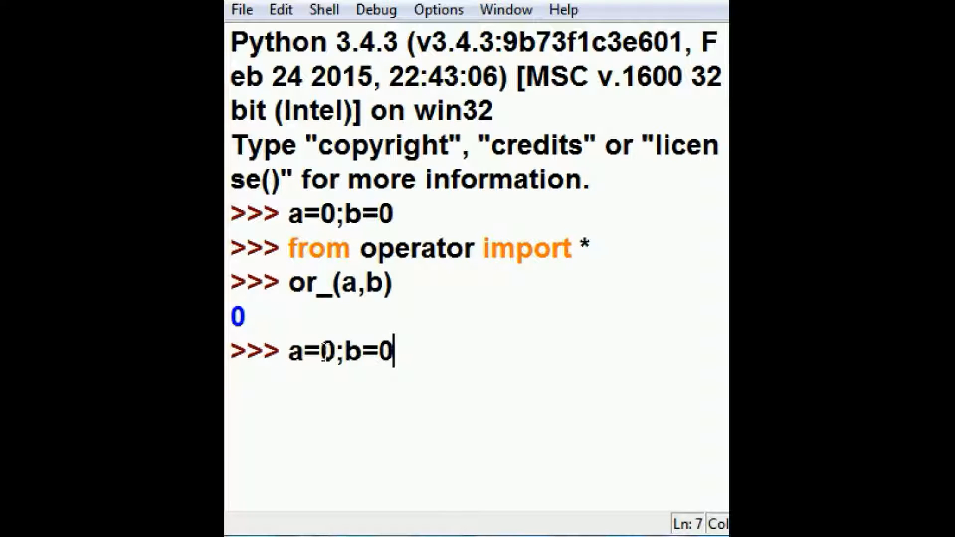
pyautogui.write('1')
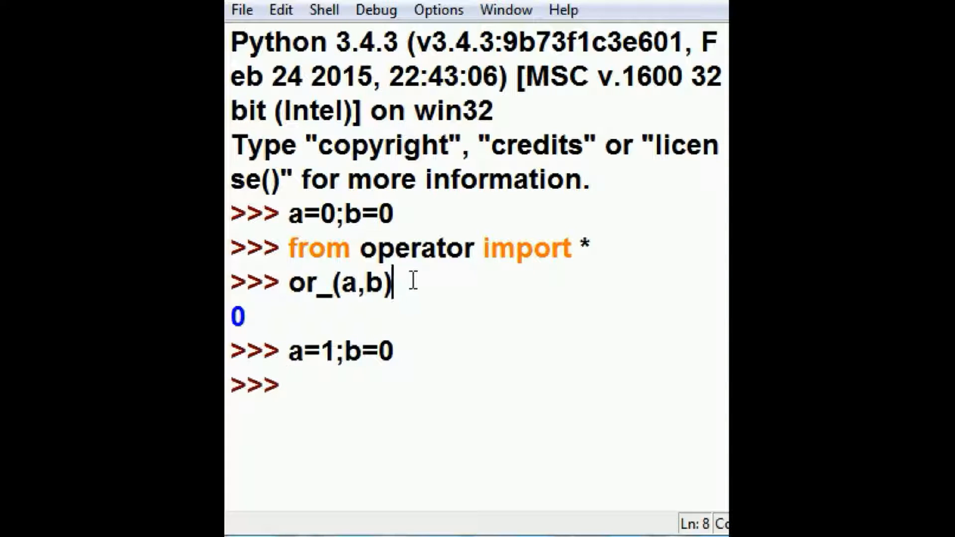
pyautogui.write('or_(a,b)')
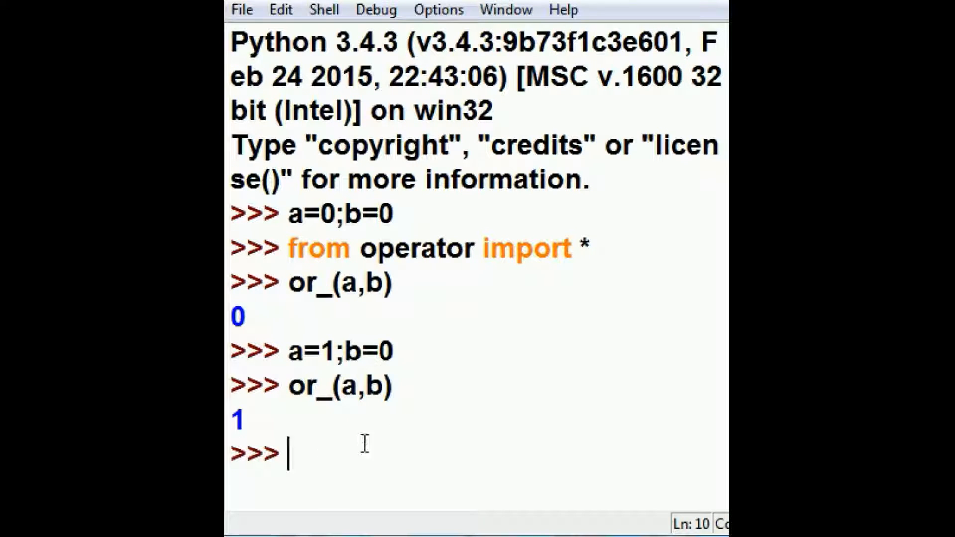
pyautogui.doubleClick(326, 351)
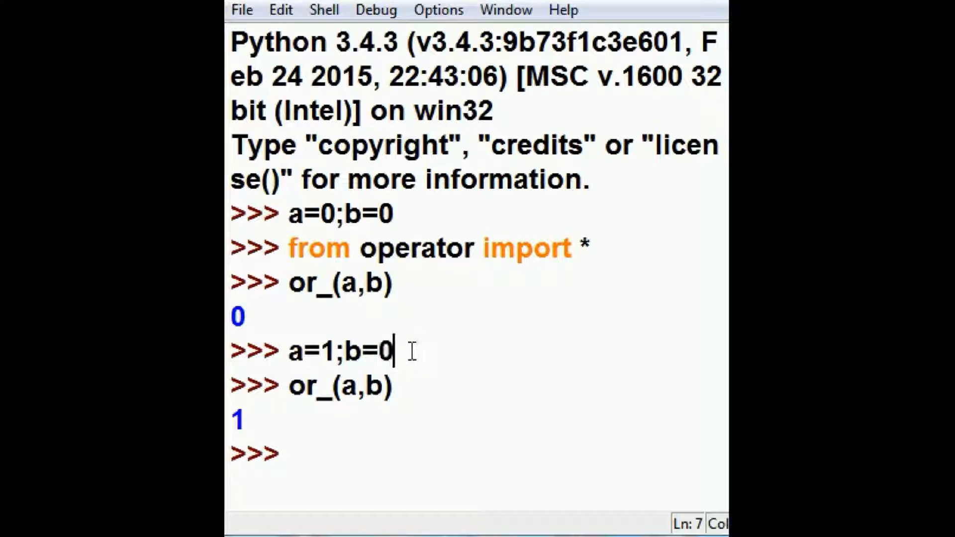
pyautogui.write('a=1;b=0')
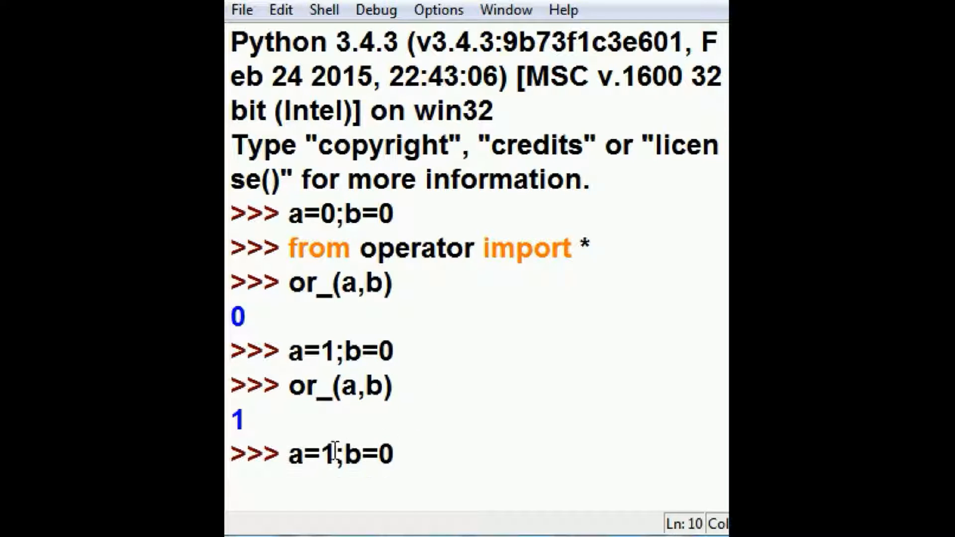
pyautogui.doubleClick(326, 453)
pyautogui.write('a=1;b=1')
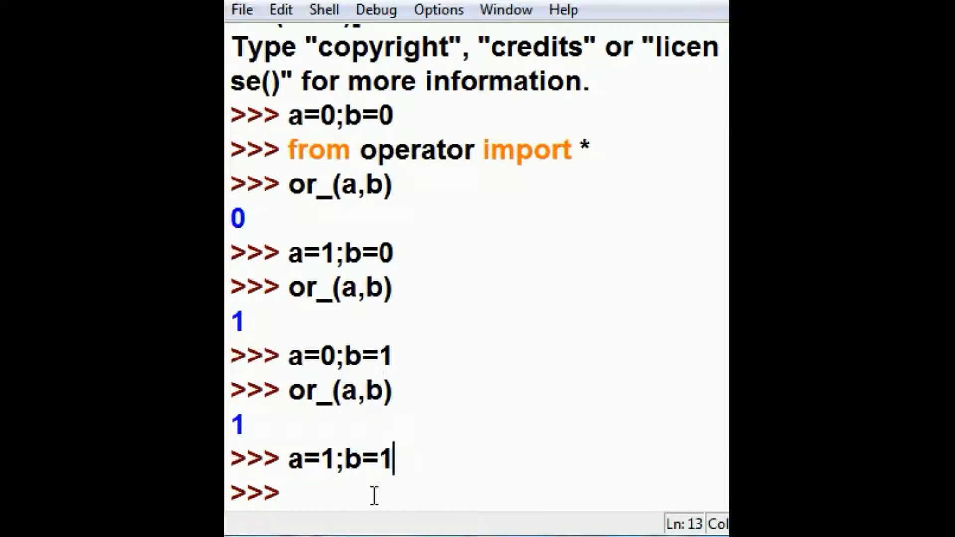
pyautogui.write('or_(a,b)')
pyautogui.write('a=3;b=2')
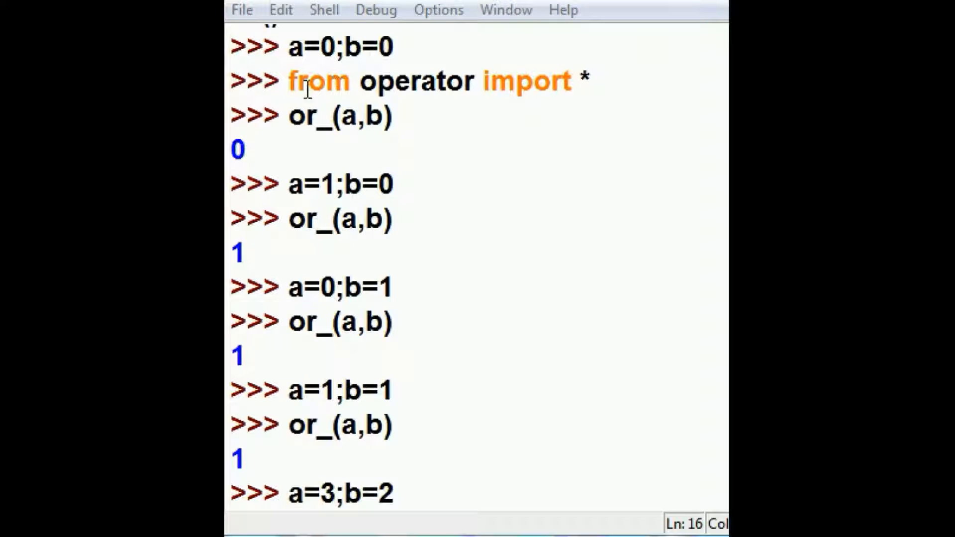
pyautogui.doubleClick(307, 115)
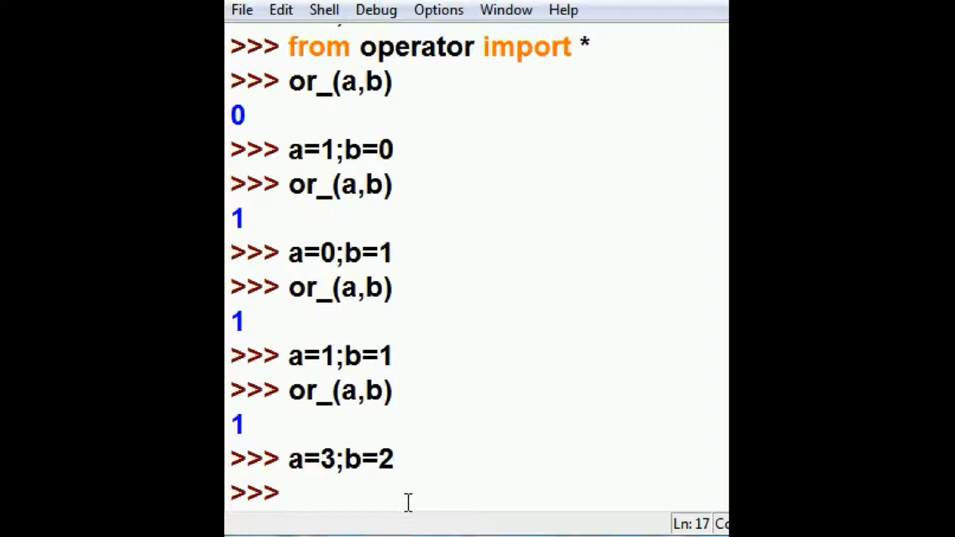
# Run pow(a,b) for a=3,b=2 giving 9, then recall a=3;b=2 to change b to 3
pyautogui.write('pow(a,b)')
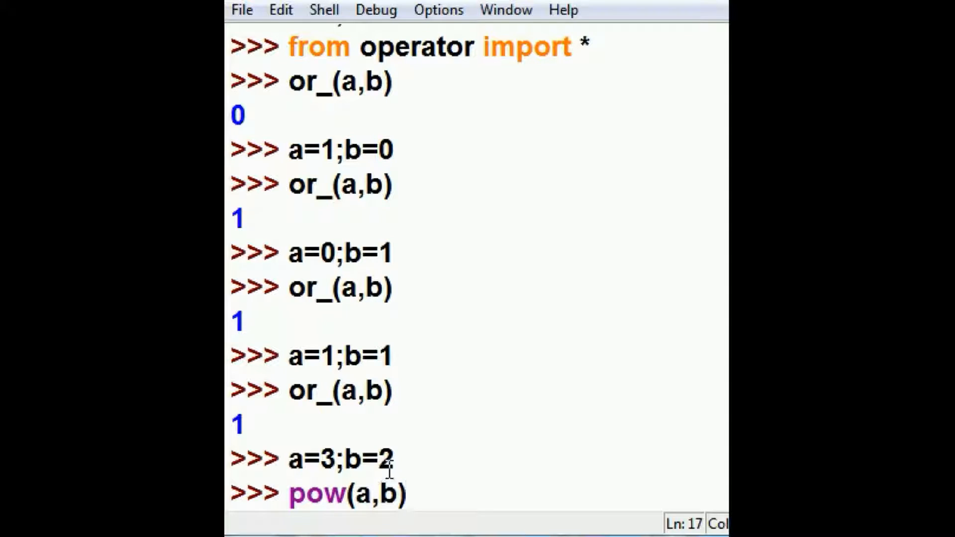
pyautogui.doubleClick(362, 499)
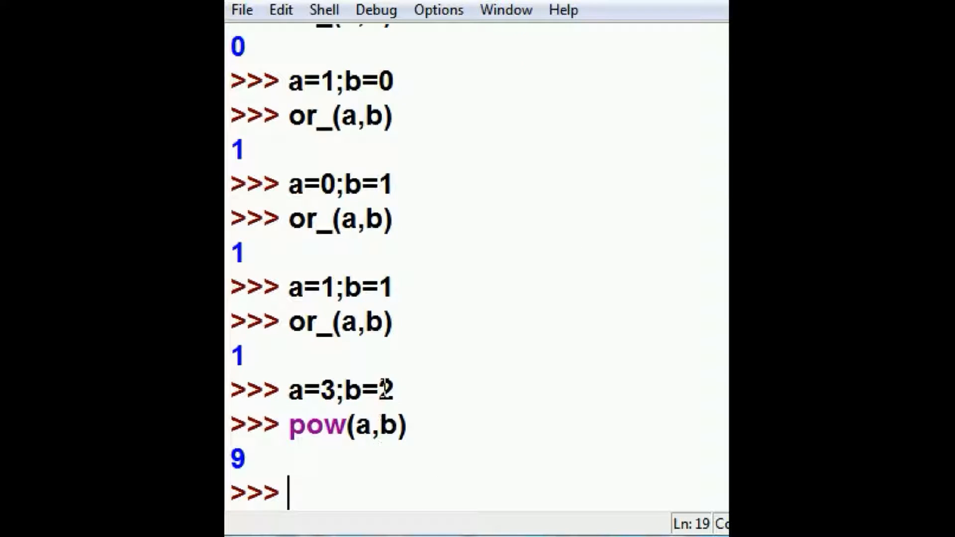
pyautogui.write('a=3;b=2')
pyautogui.write('pow(a,b)')
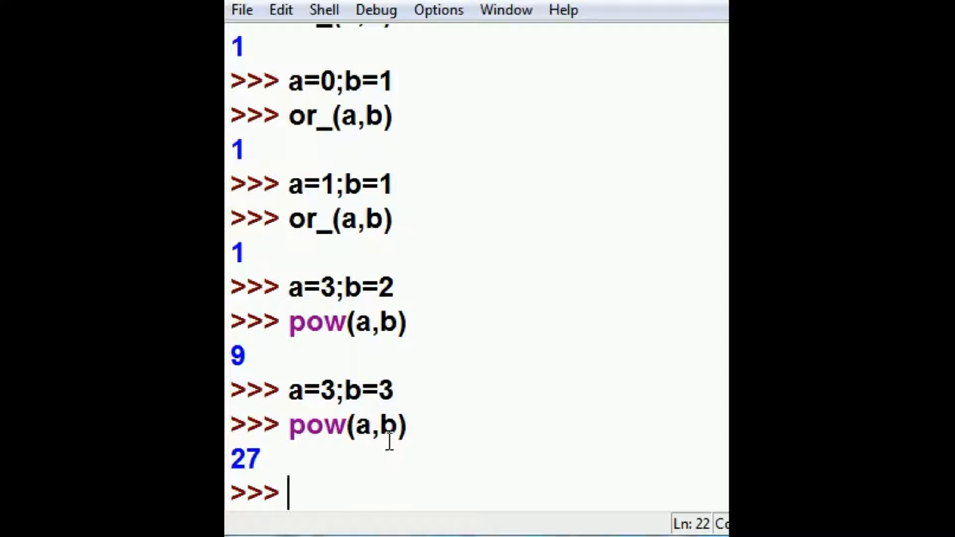
pyautogui.moveTo(440, 414)
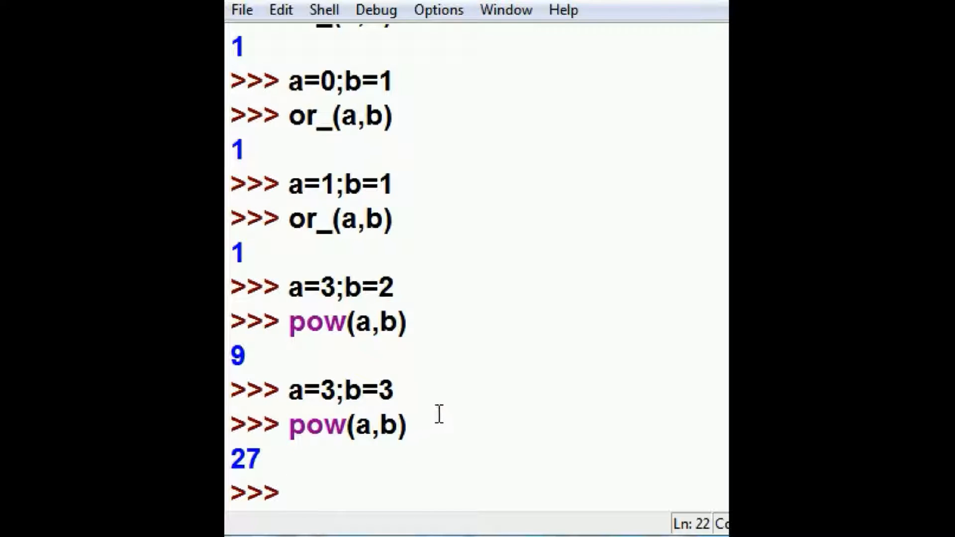
pyautogui.moveTo(706, 97)
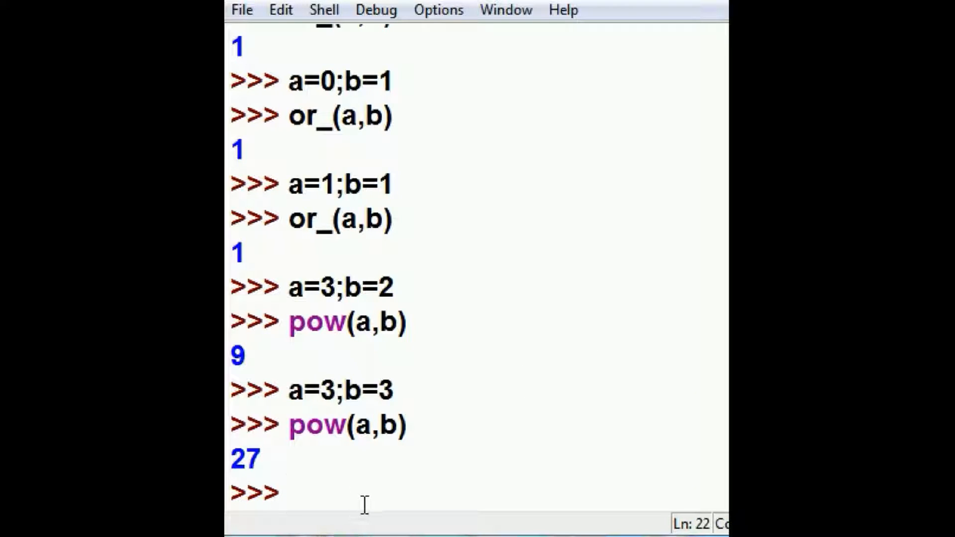
# Show is_(a,b) returns True and id(a),id(b) match, then start reassigning a=4
pyautogui.write('is_(a,b)')
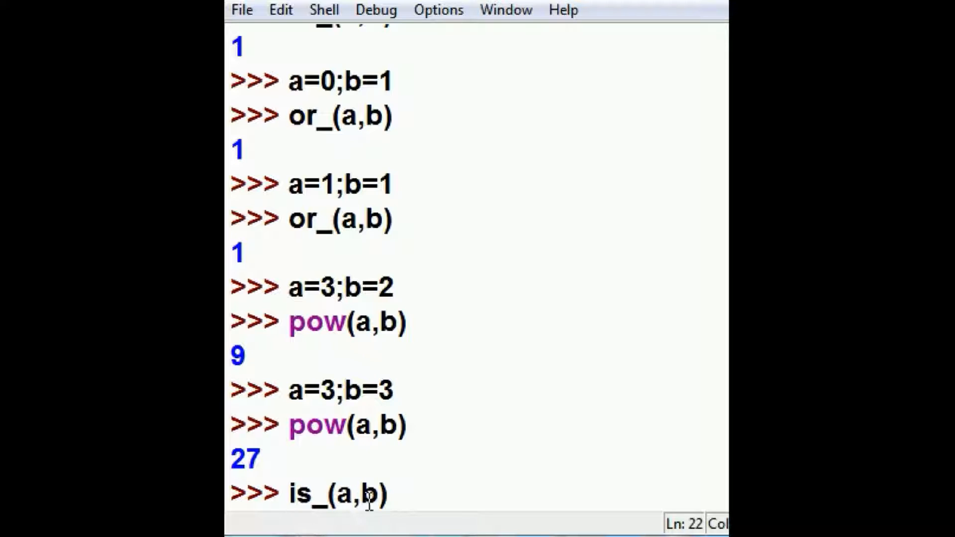
pyautogui.moveTo(402, 500)
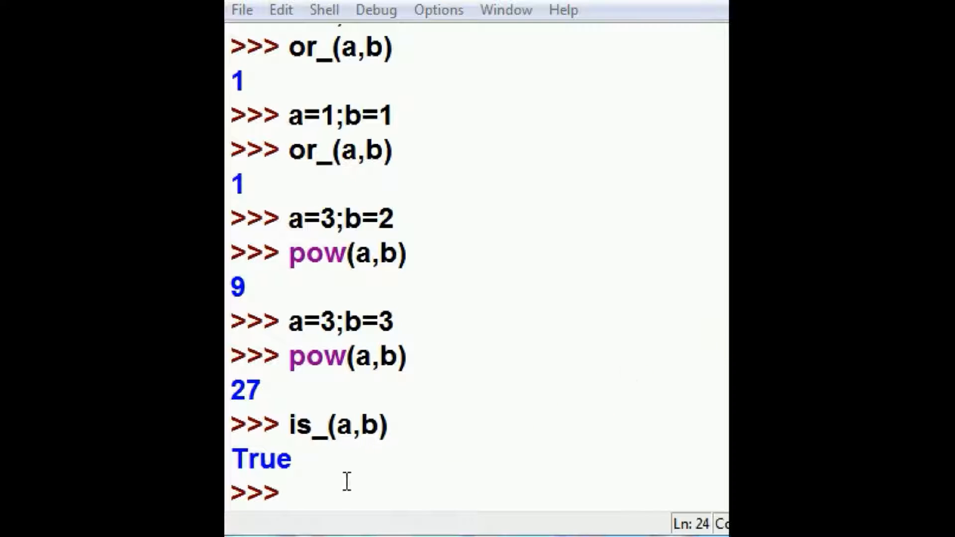
pyautogui.write('id(a),id(b)')
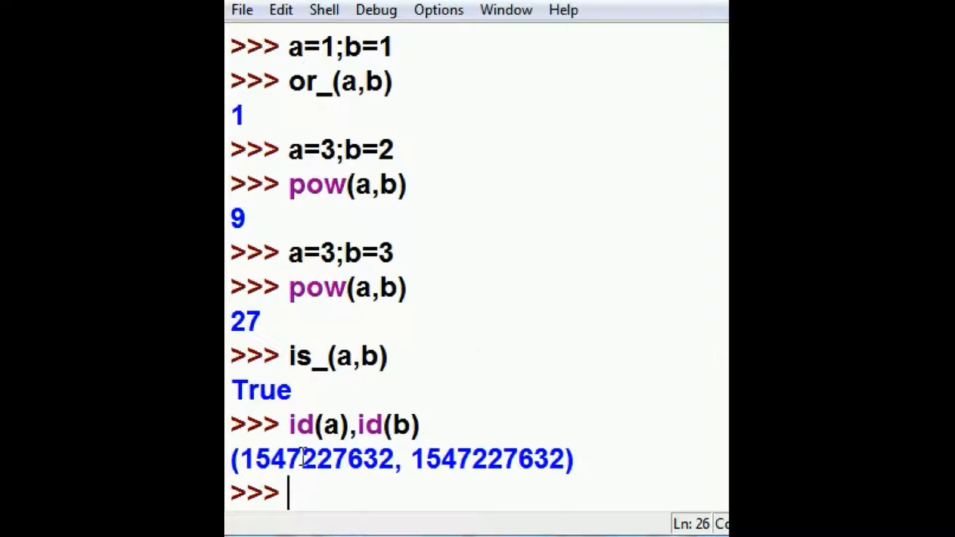
pyautogui.moveTo(285, 458); pyautogui.dragTo(381, 458)
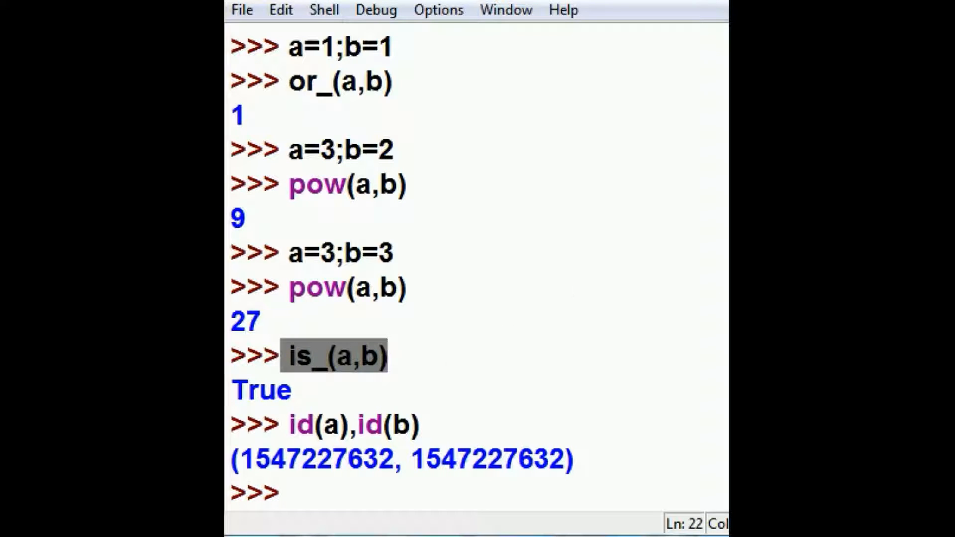
pyautogui.write('a=4')
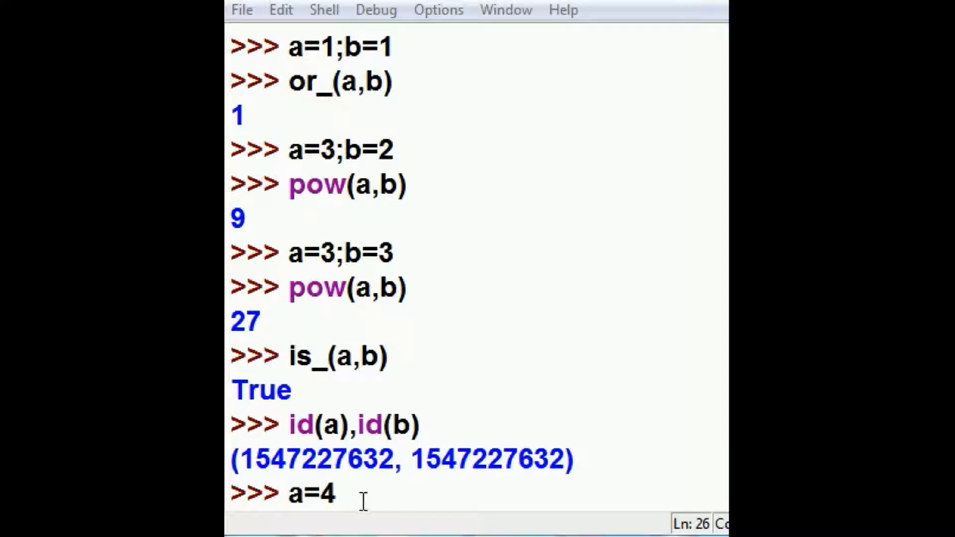
pyautogui.moveTo(448, 362)
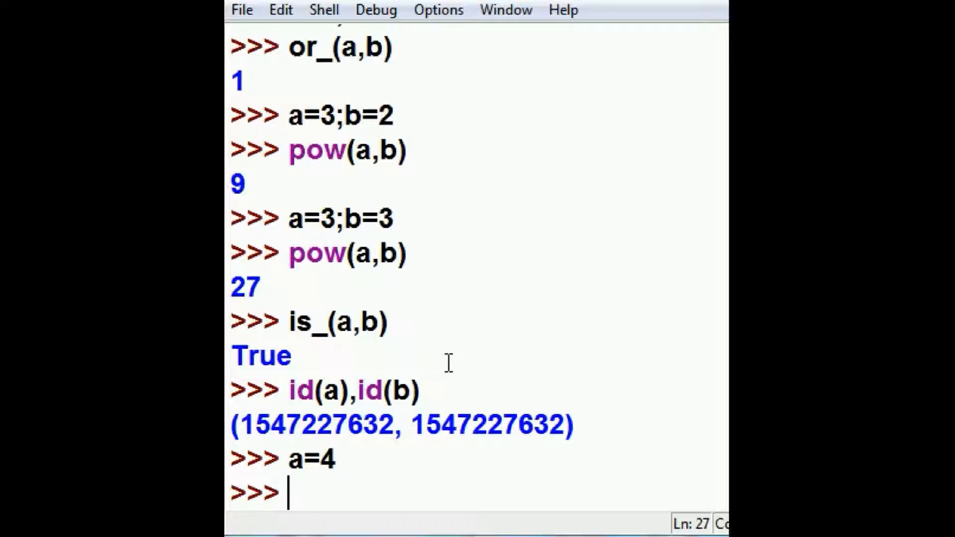
# Run is_not(a,b) returning True and point out a=4, b=3 and their differing ids
pyautogui.write('is_not(a,b)')
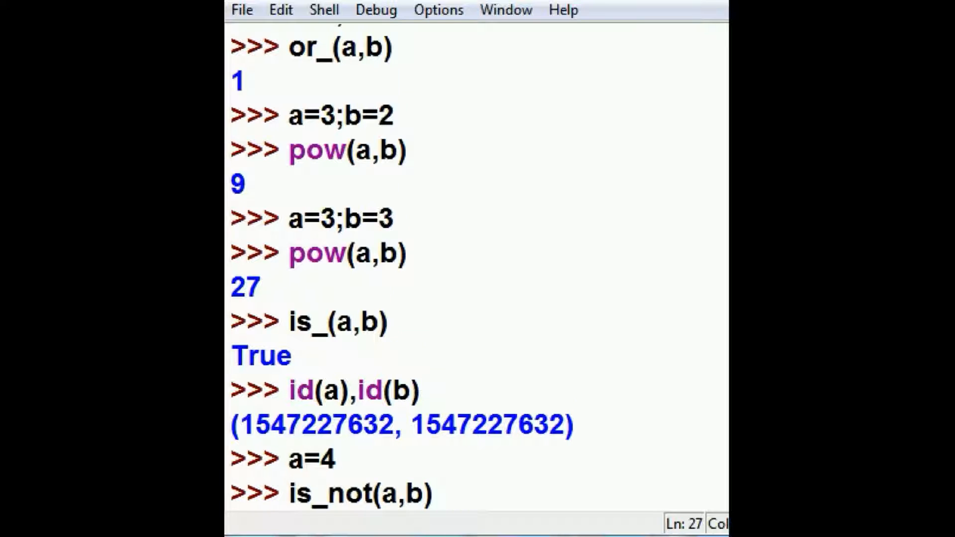
pyautogui.press('Return')
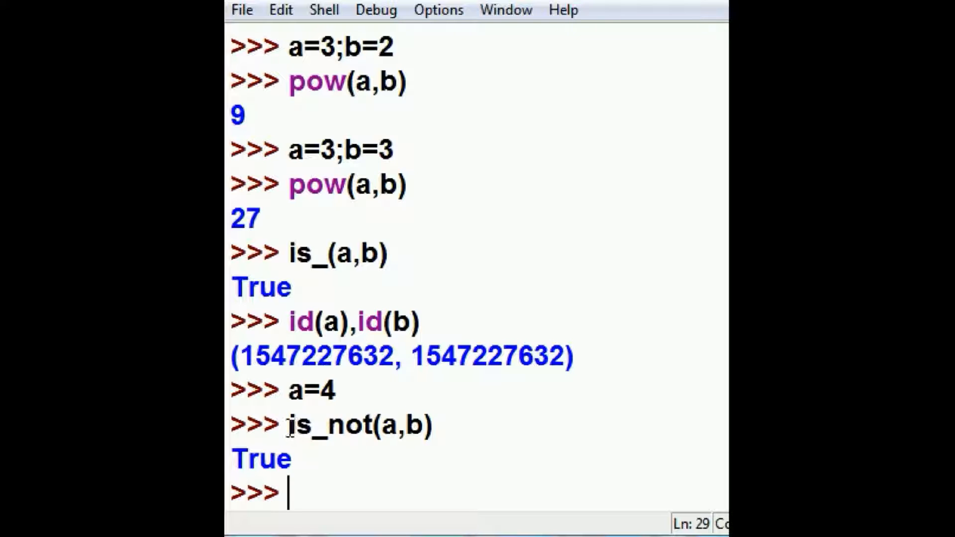
pyautogui.doubleClick(326, 426)
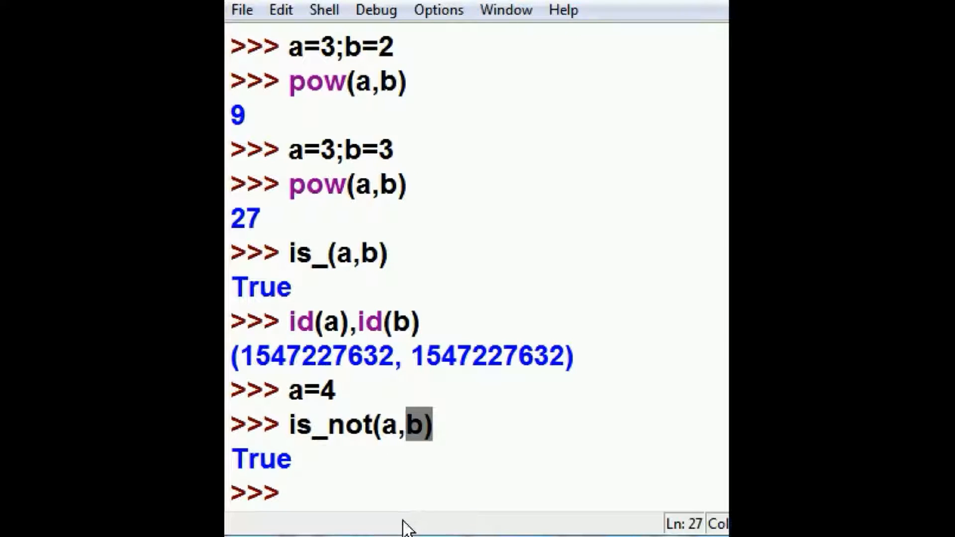
pyautogui.moveTo(320, 441)
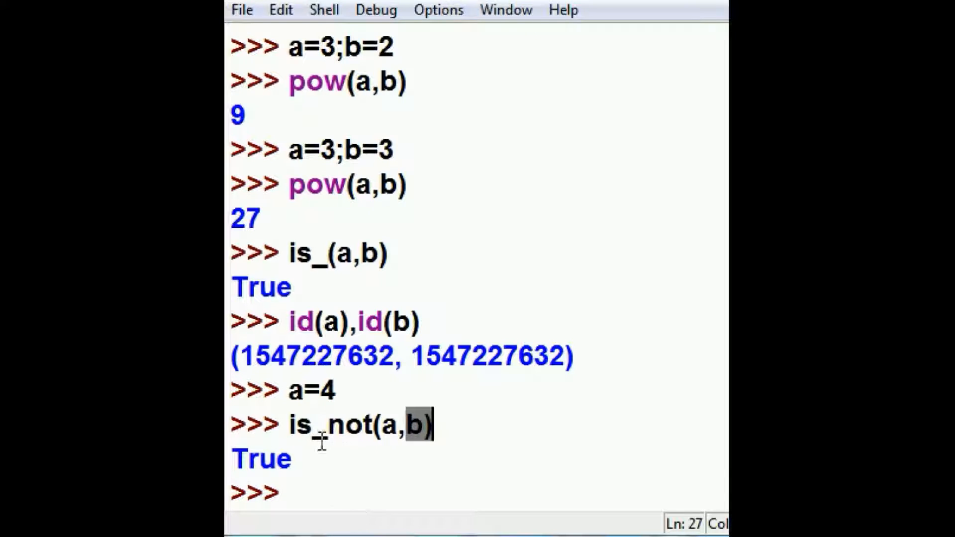
pyautogui.moveTo(372, 472)
pyautogui.write('a,b')
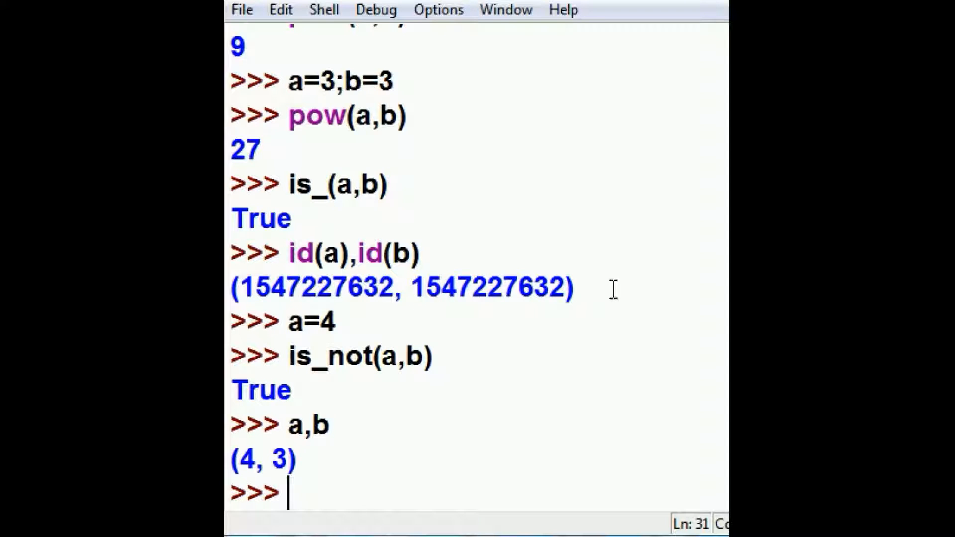
pyautogui.click(415, 252)
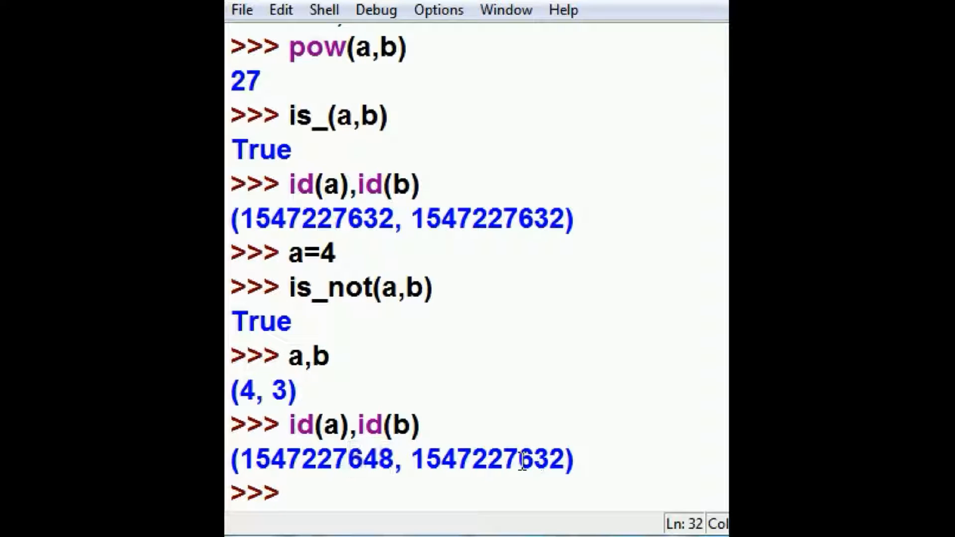
pyautogui.doubleClick(539, 461)
pyautogui.write('a=[1,3,5,7,9')
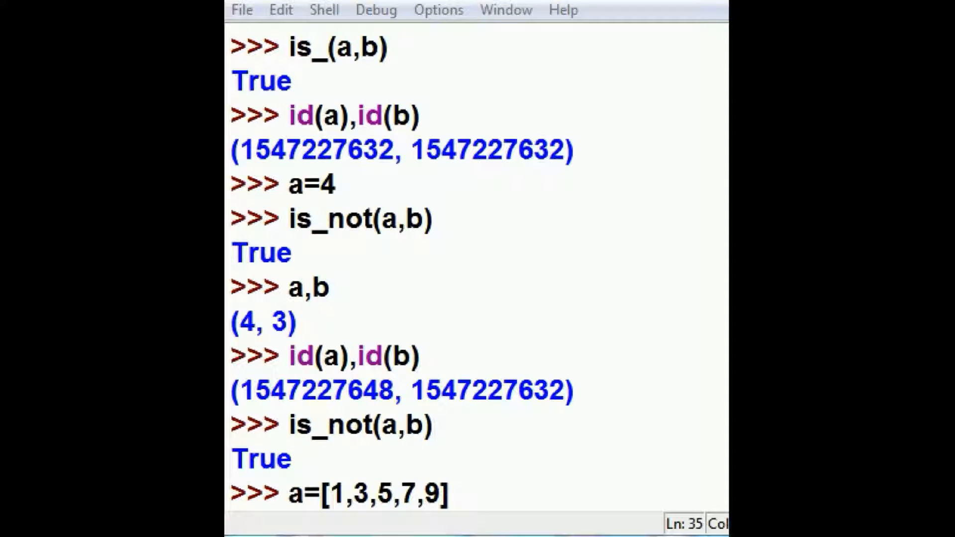
# Index a[2] to get 5, then assign a=['george','victoria','river']
pyautogui.write('a[2]')
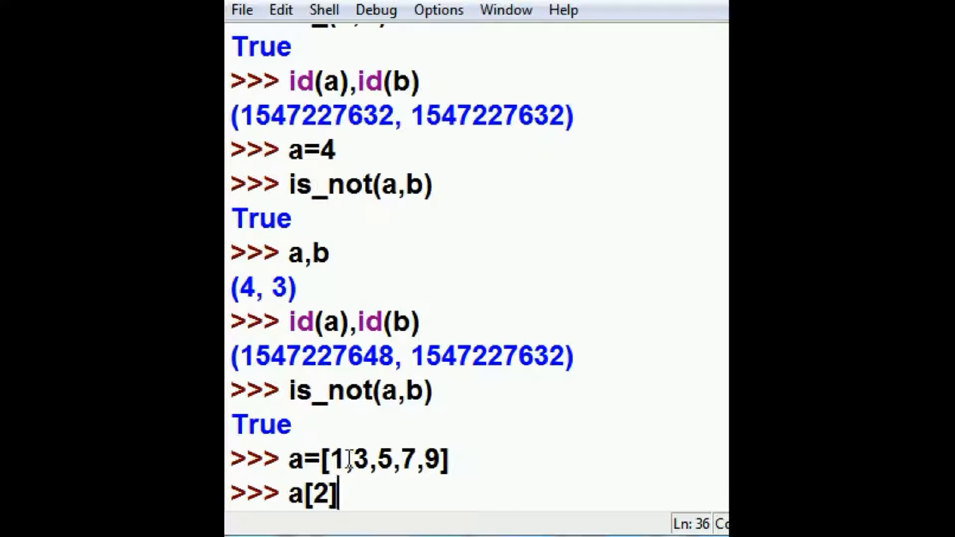
pyautogui.moveTo(326, 458); pyautogui.dragTo(396, 458)
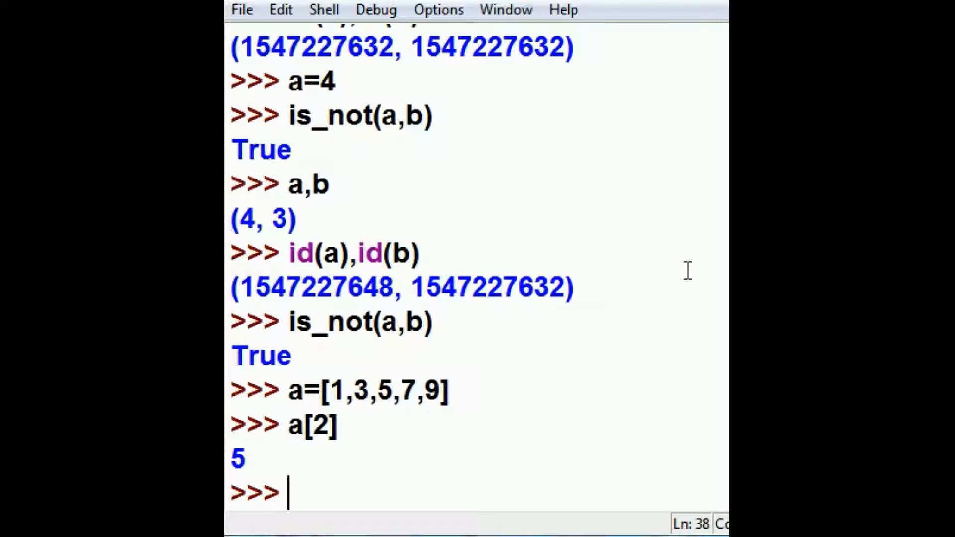
pyautogui.moveTo(399, 505)
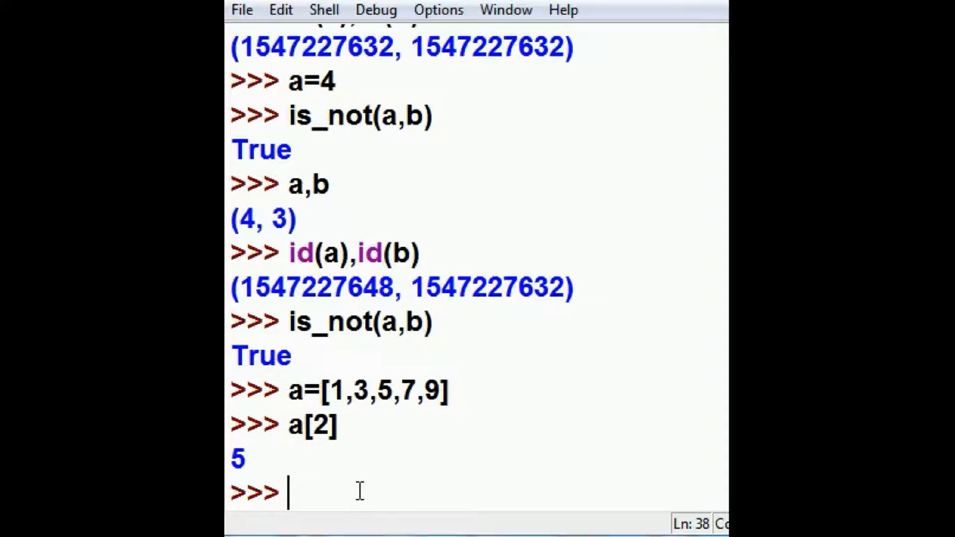
pyautogui.write("a=['george','victoria','river']")
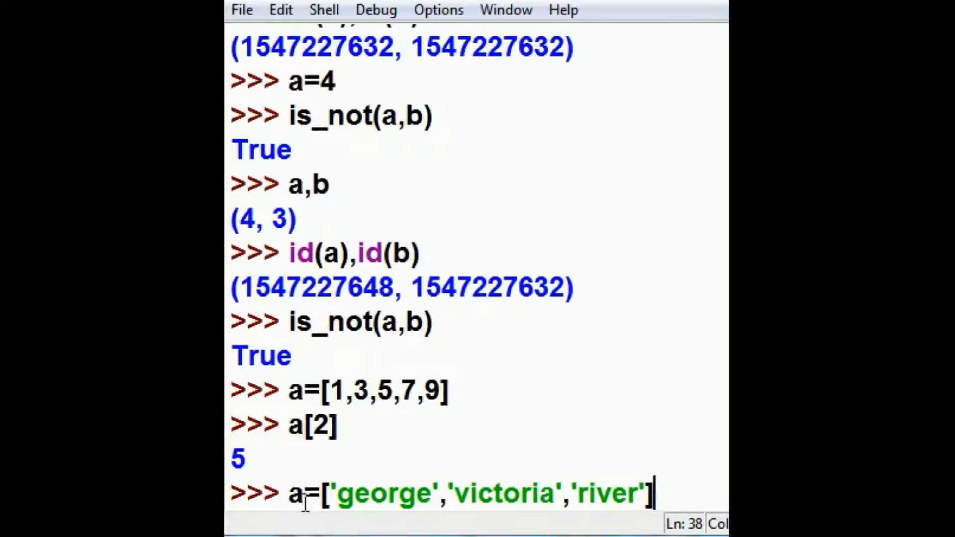
pyautogui.moveTo(550, 476)
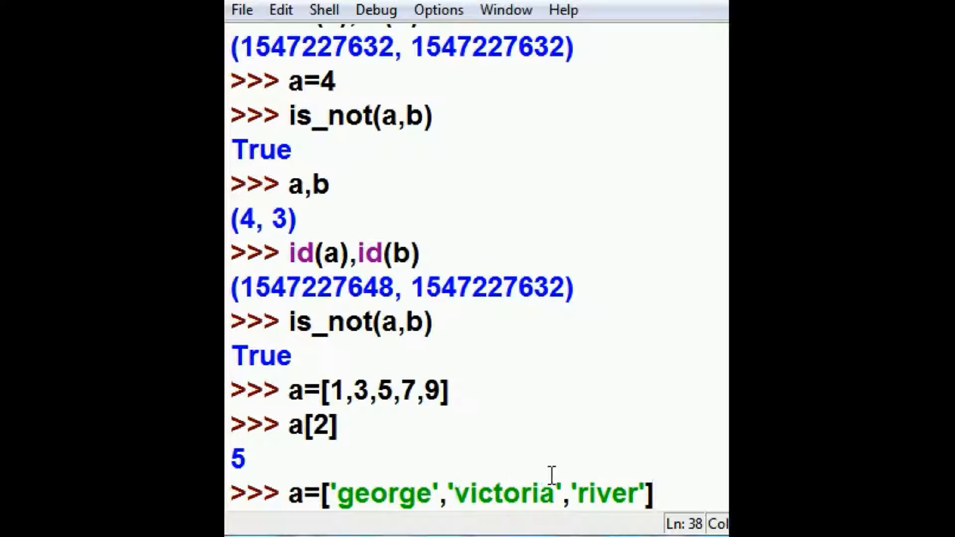
pyautogui.moveTo(682, 447)
pyautogui.write('a')
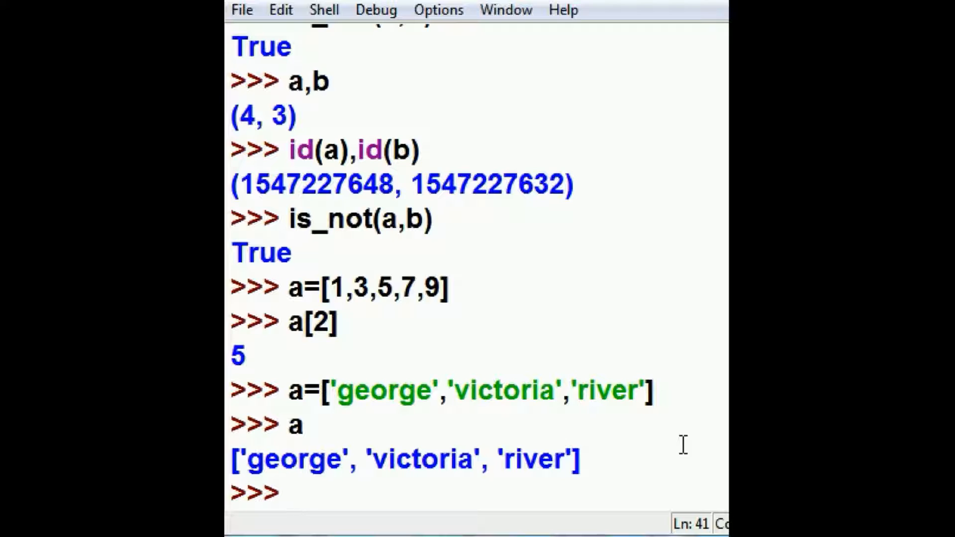
# Run setitem(a,2,'happy') so the list becomes ['george', 'victoria', 'happy']
pyautogui.write('se')
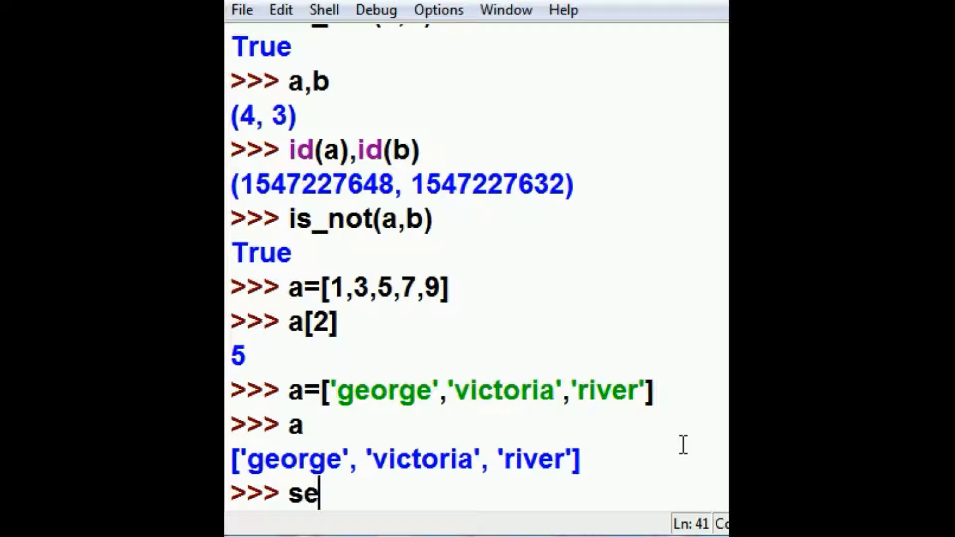
pyautogui.write('tite')
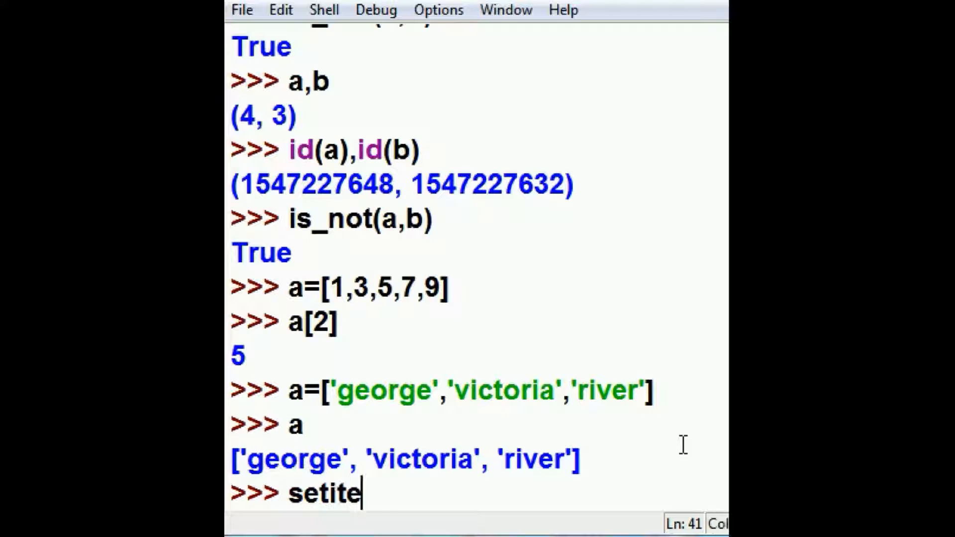
pyautogui.write('m')
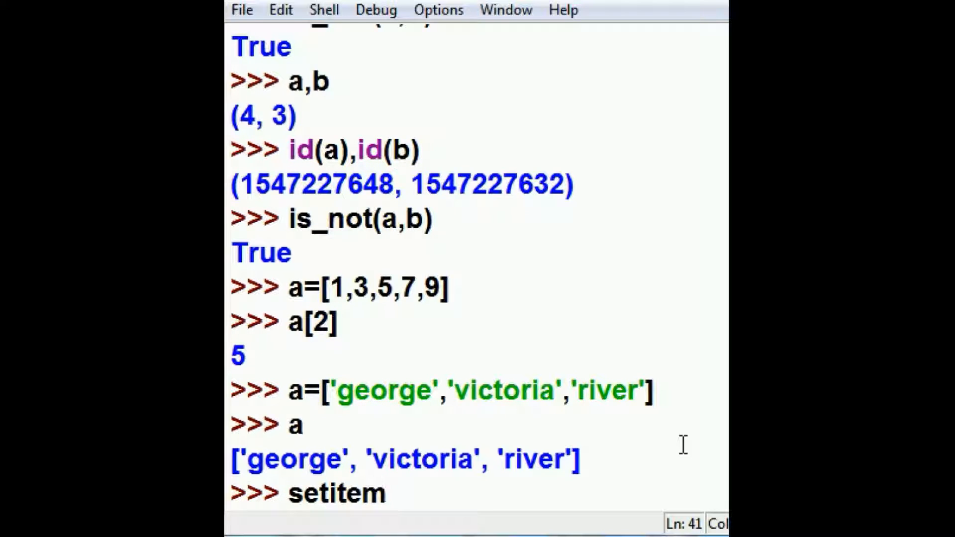
pyautogui.write('(')
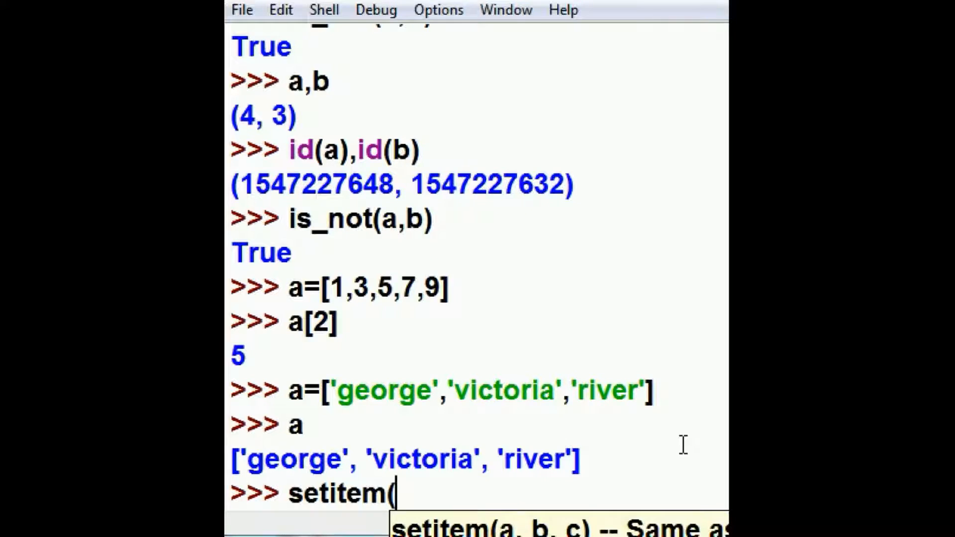
pyautogui.write('a')
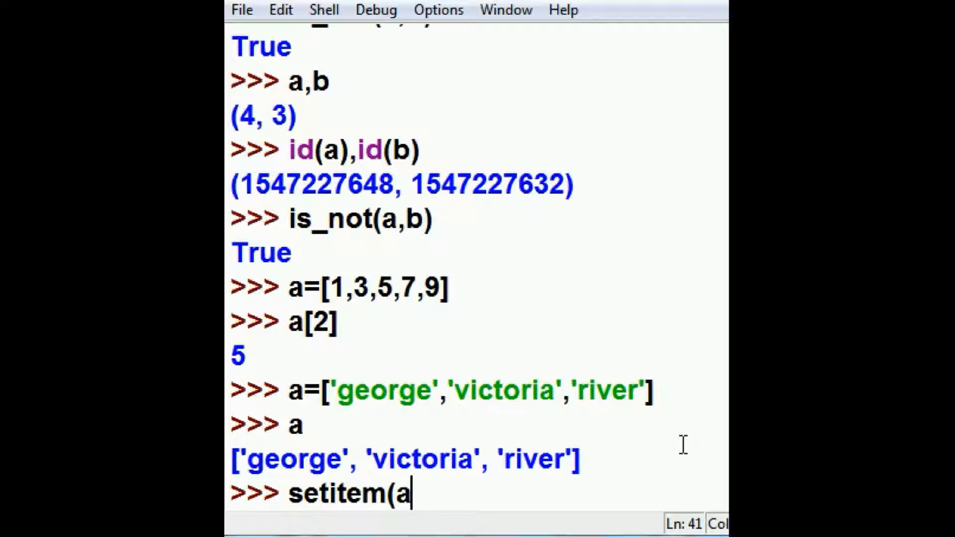
pyautogui.write(',')
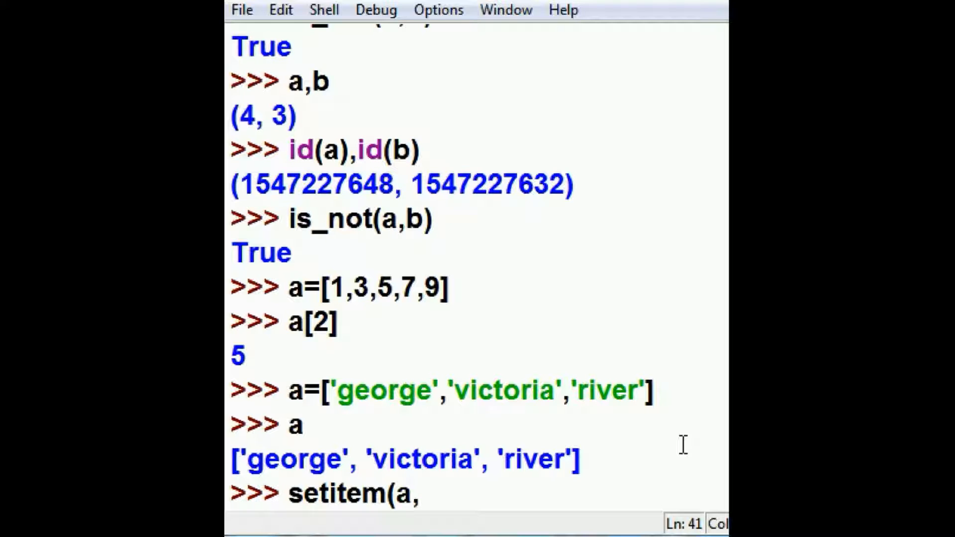
pyautogui.write('2')
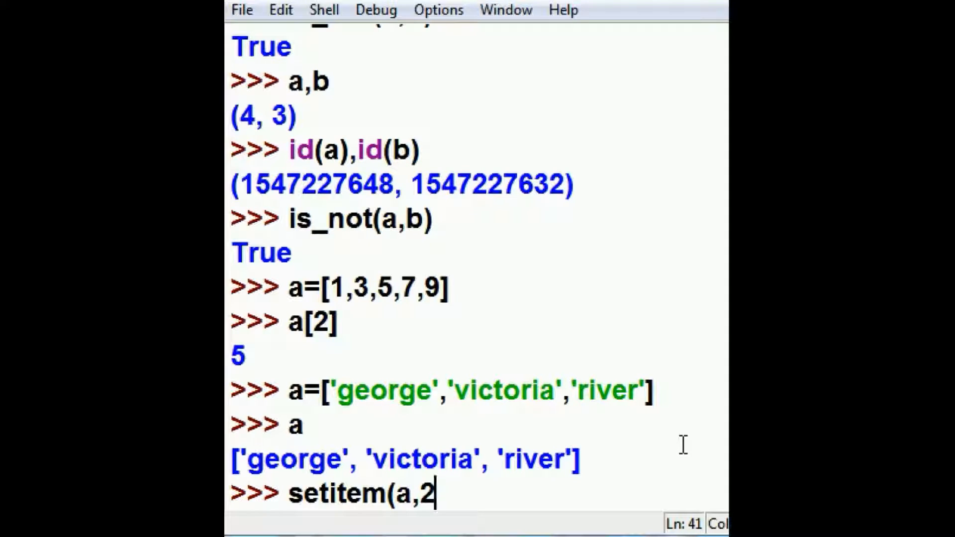
pyautogui.moveTo(237, 458); pyautogui.dragTo(473, 458)
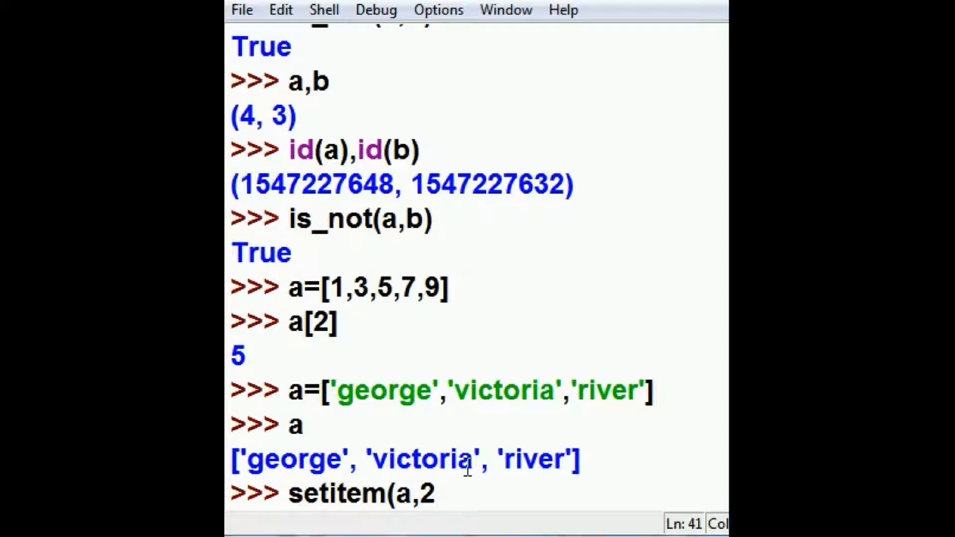
pyautogui.write(',')
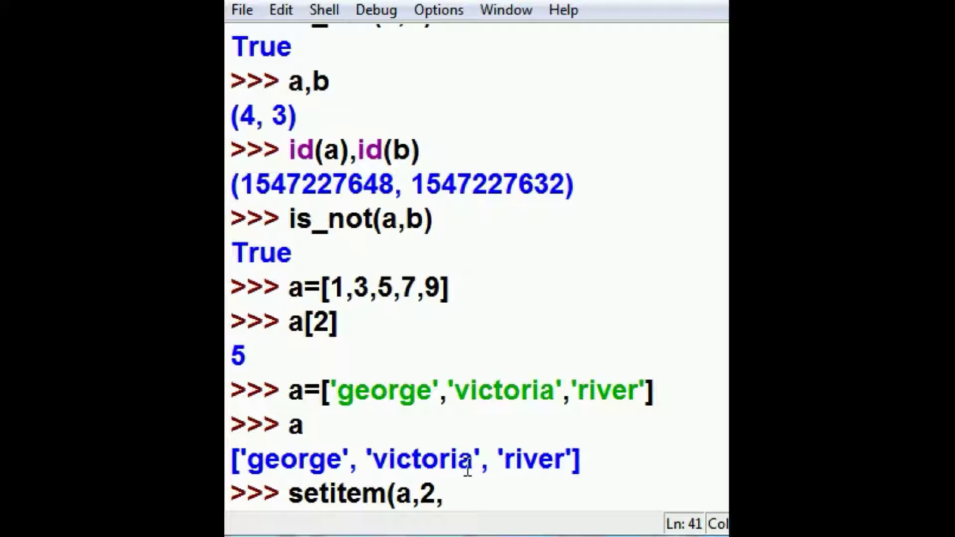
pyautogui.write("'h")
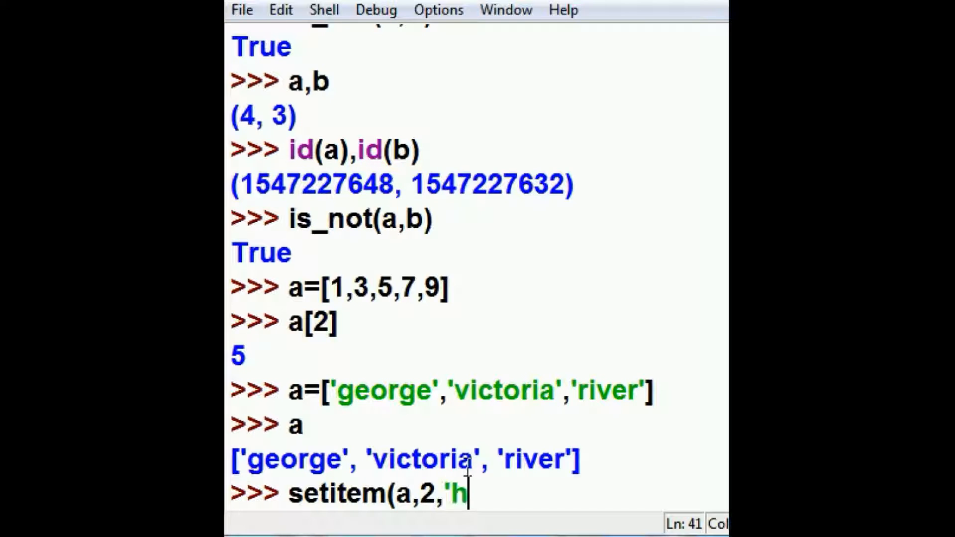
pyautogui.write("appy')")
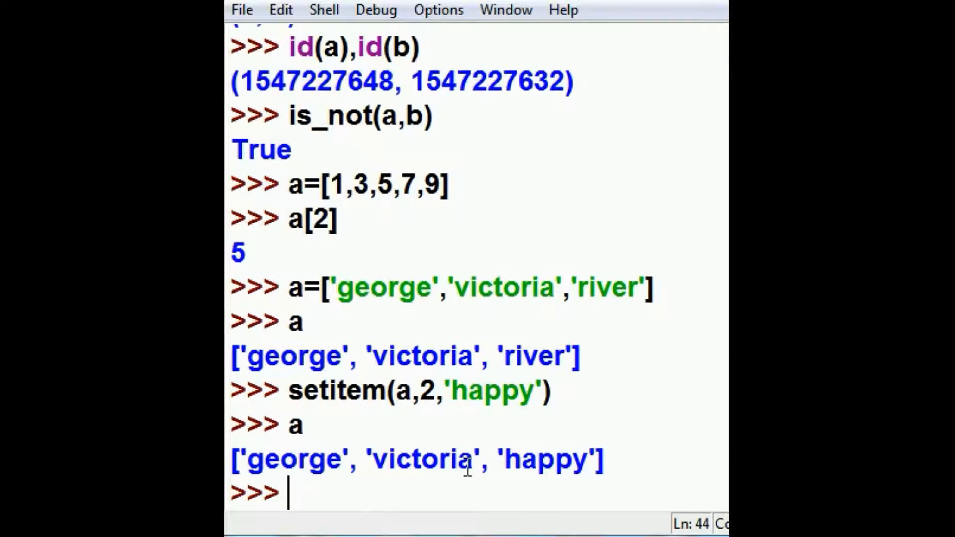
pyautogui.doubleClick(544, 463)
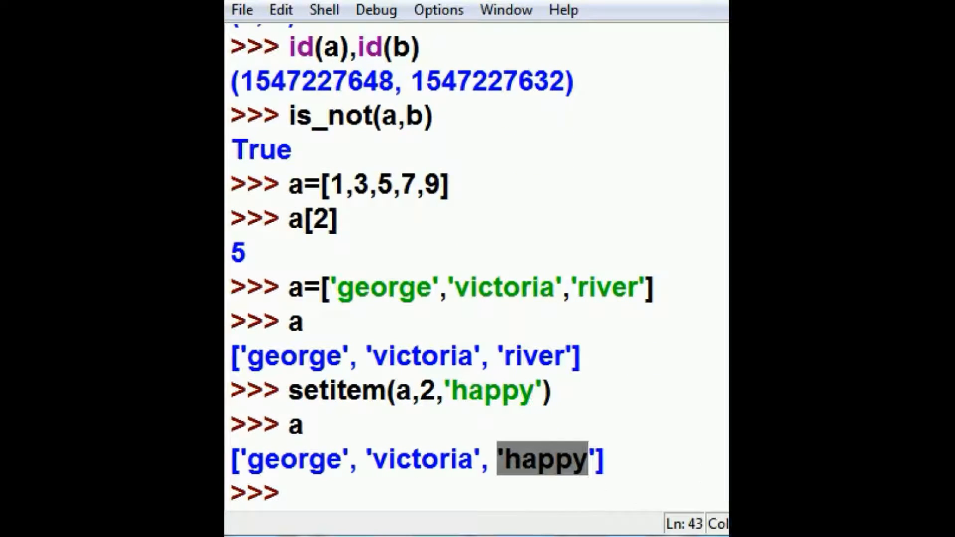
pyautogui.moveTo(370, 522)
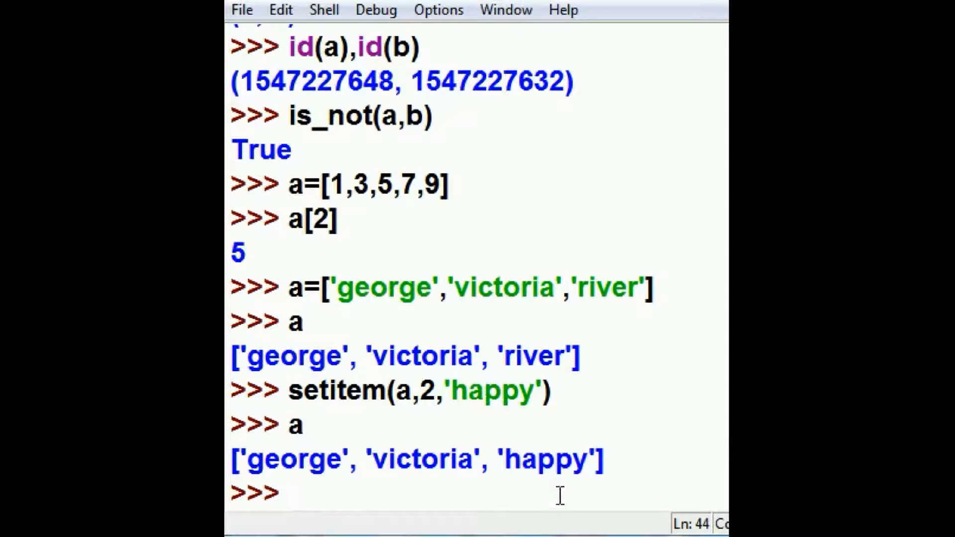
pyautogui.moveTo(552, 497)
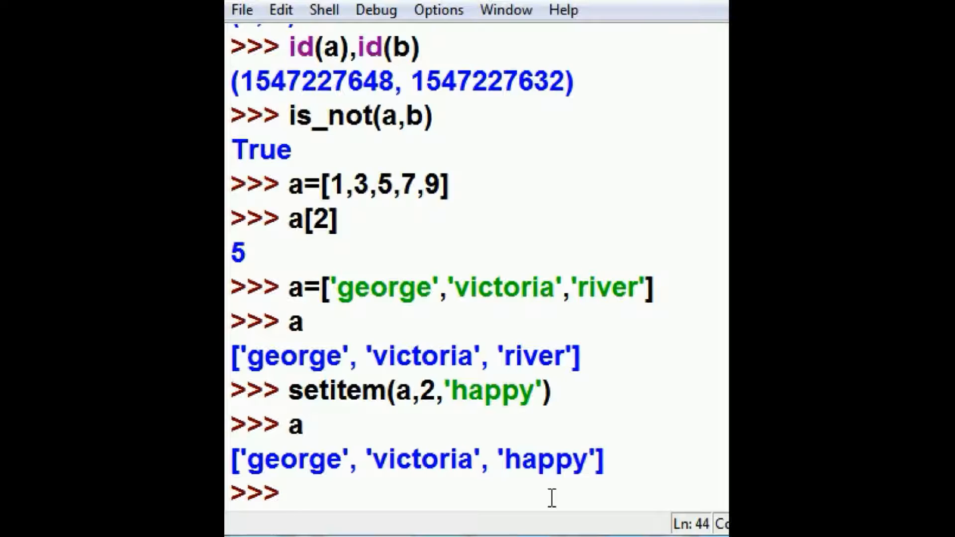
# Call getitem(a,2) to get 'happy' and store it with x=getitem(a,2)
pyautogui.write('getite')
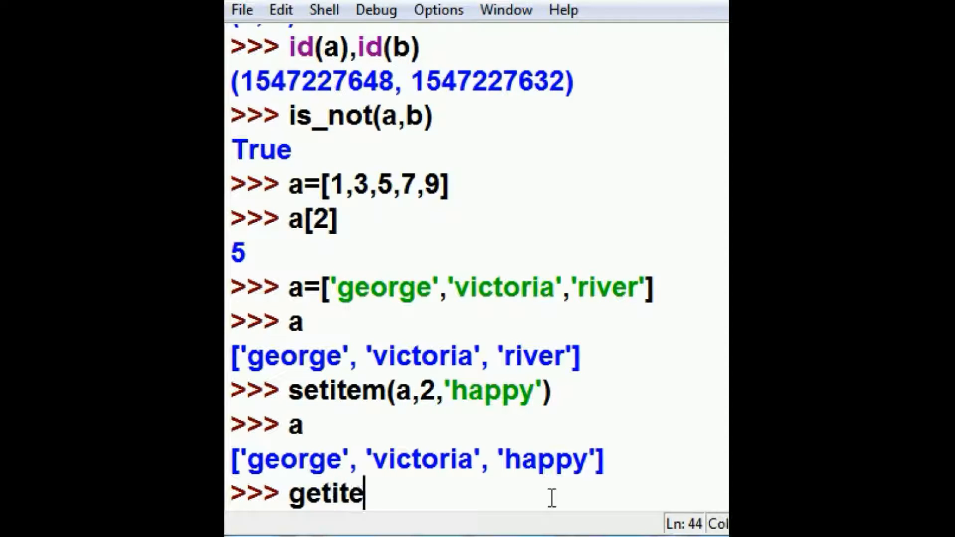
pyautogui.write('m(a')
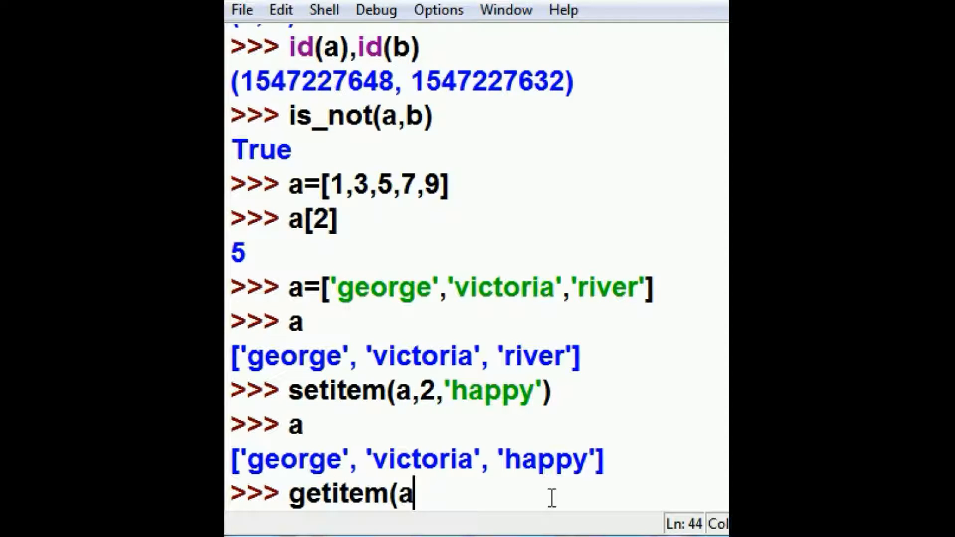
pyautogui.write(',2')
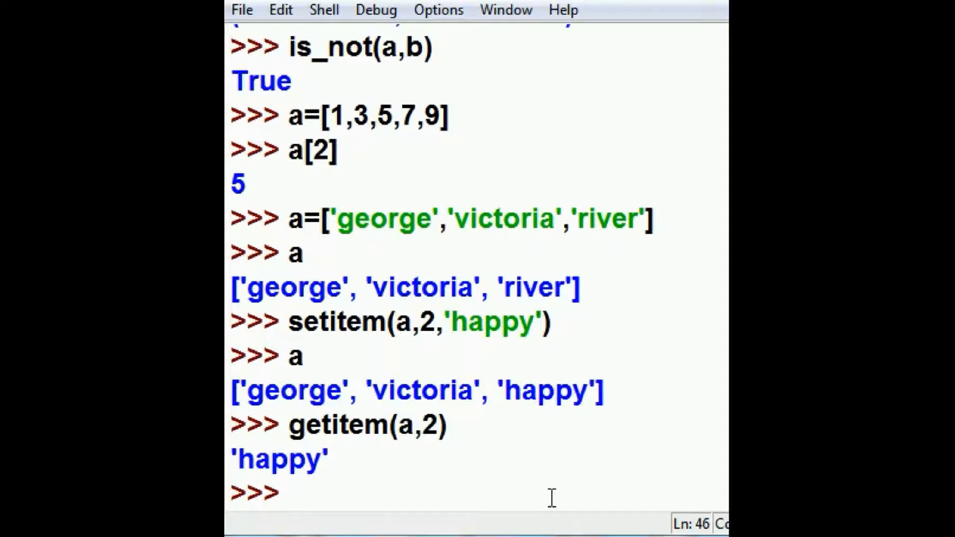
pyautogui.write('x')
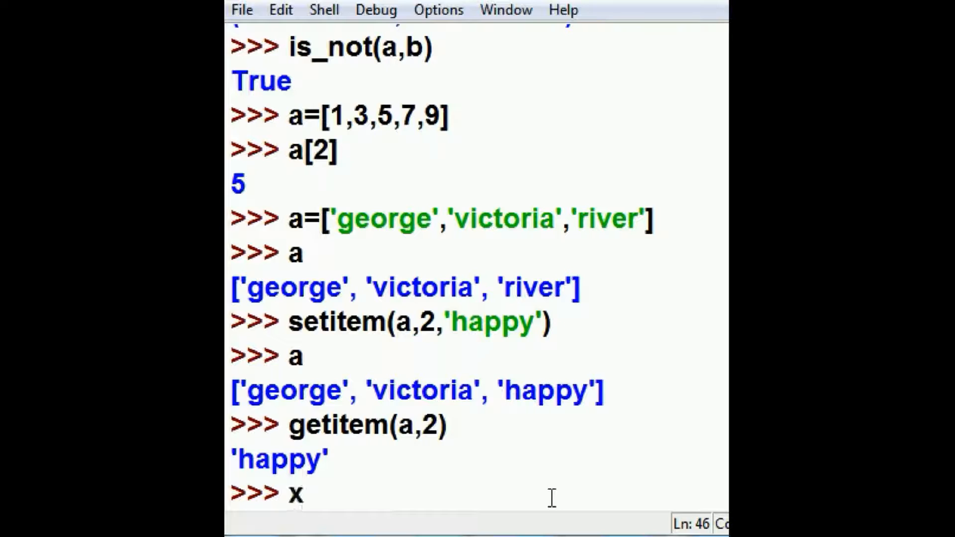
pyautogui.write('=get')
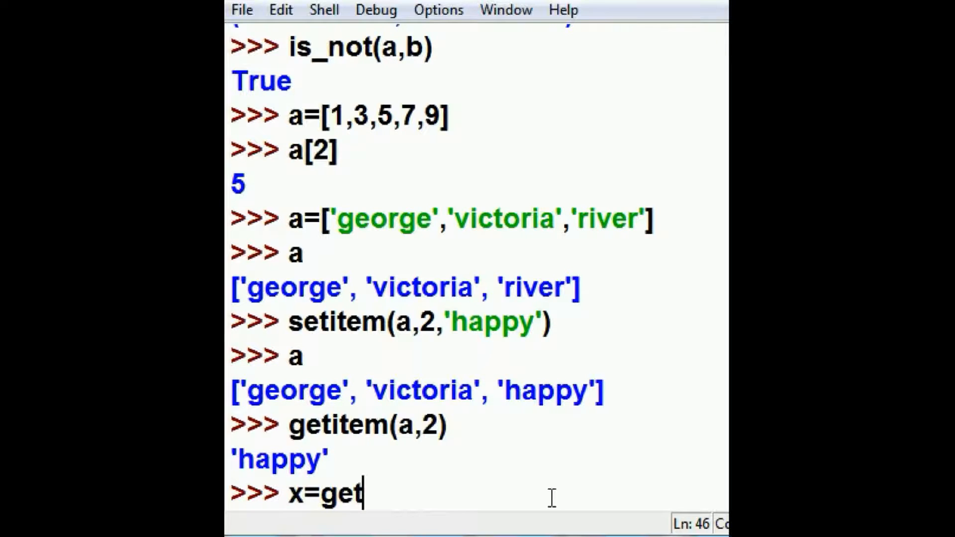
pyautogui.write('item(a')
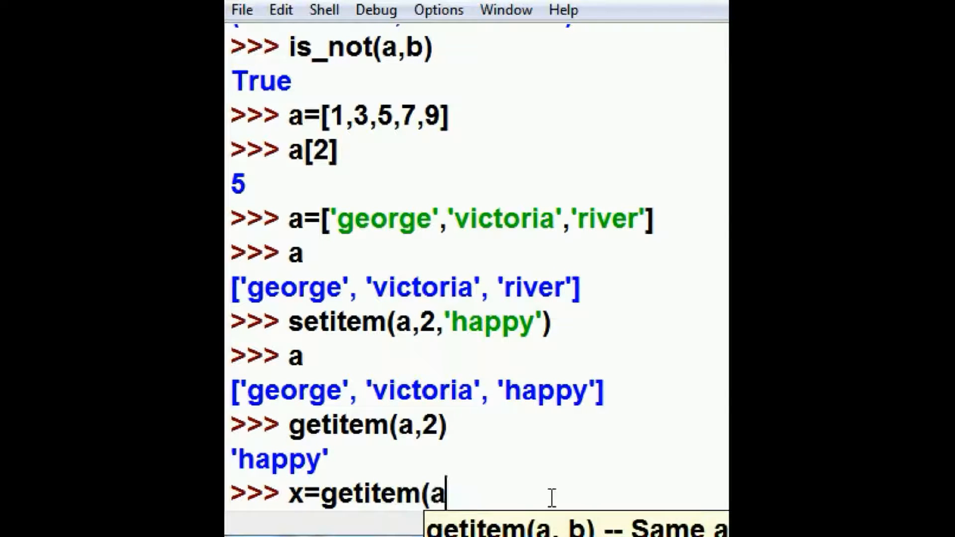
pyautogui.write(',2)')
pyautogui.write('a')
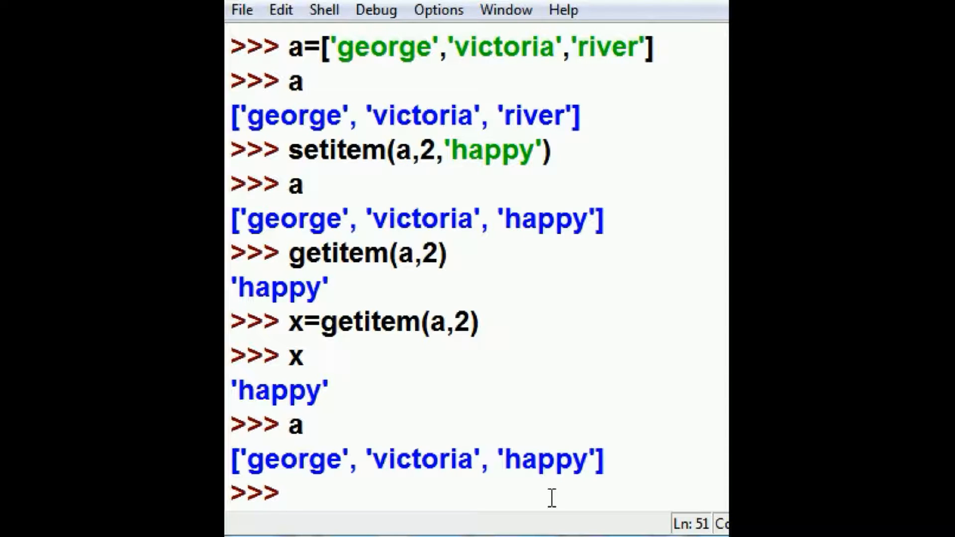
# Run delitem(a,2) so the list shrinks to ['george', 'victoria']
pyautogui.write('del')
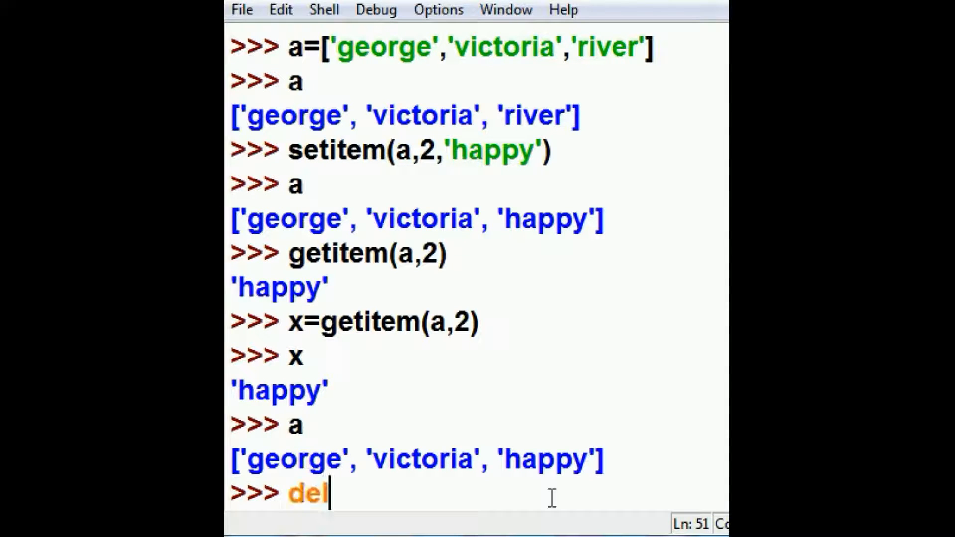
pyautogui.write('item')
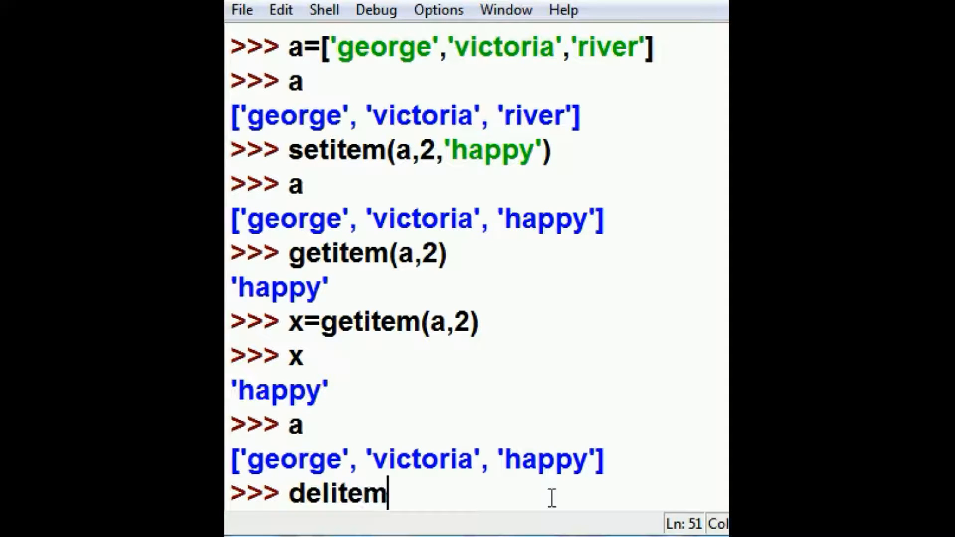
pyautogui.write('(a')
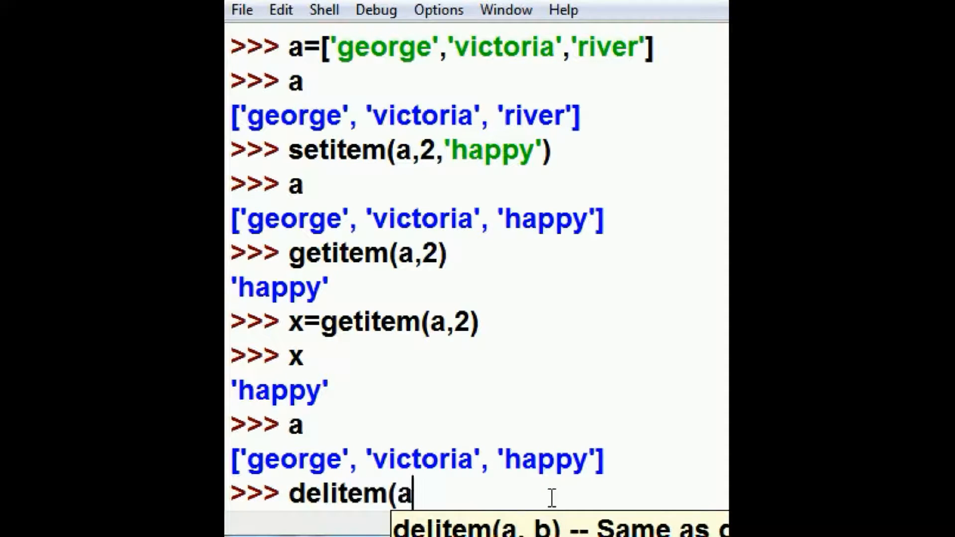
pyautogui.write(',2)')
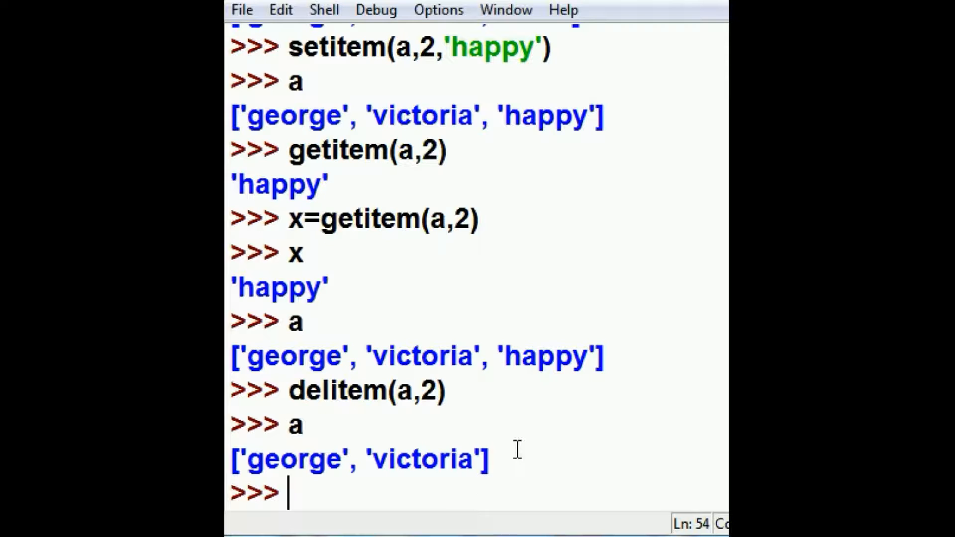
# Run a.append('super-happy') so the list becomes ['george', 'victoria', 'super-happy']
pyautogui.write('a')
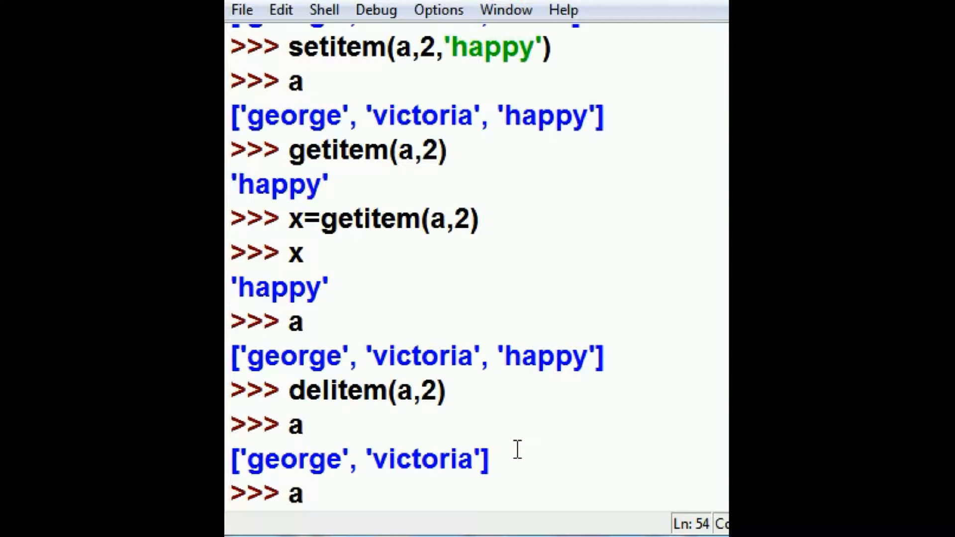
pyautogui.write('.append(')
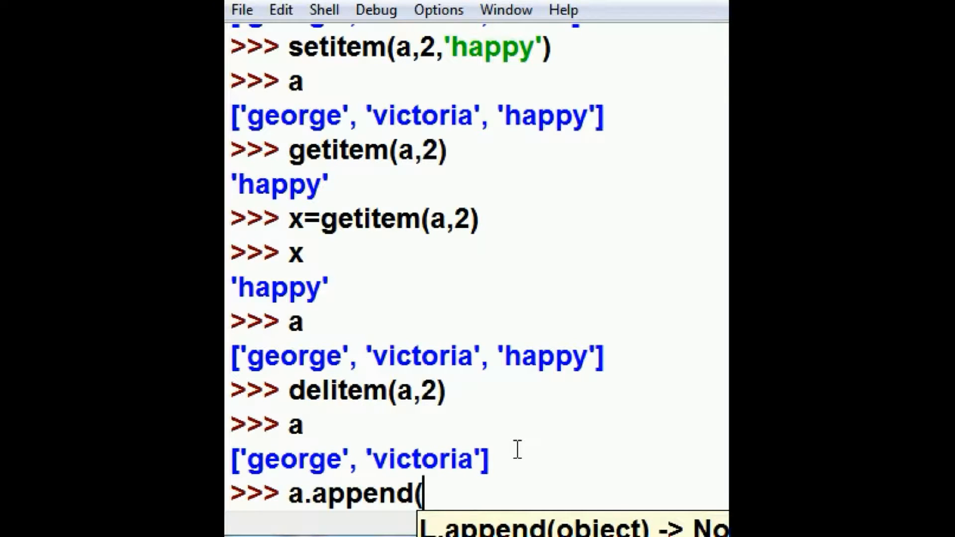
pyautogui.write("'supe")
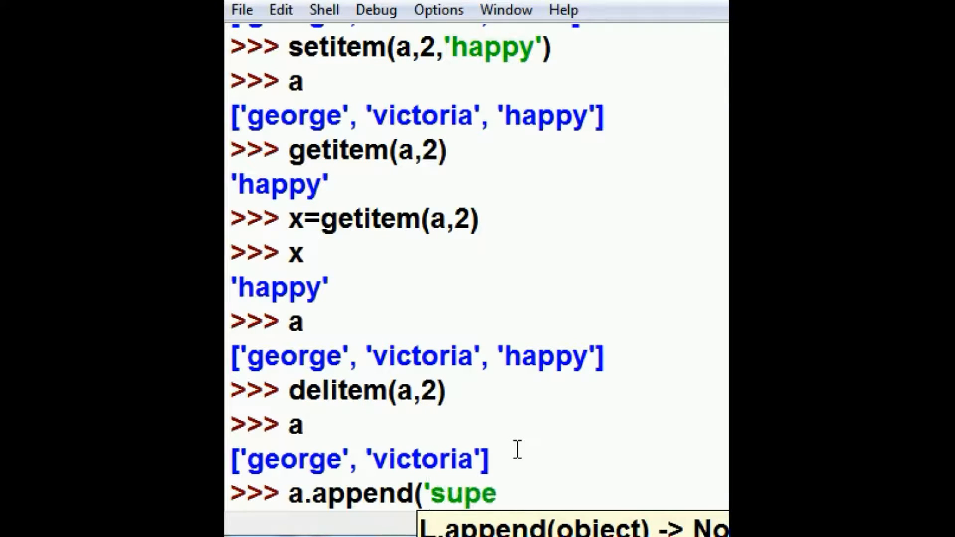
pyautogui.write('r-')
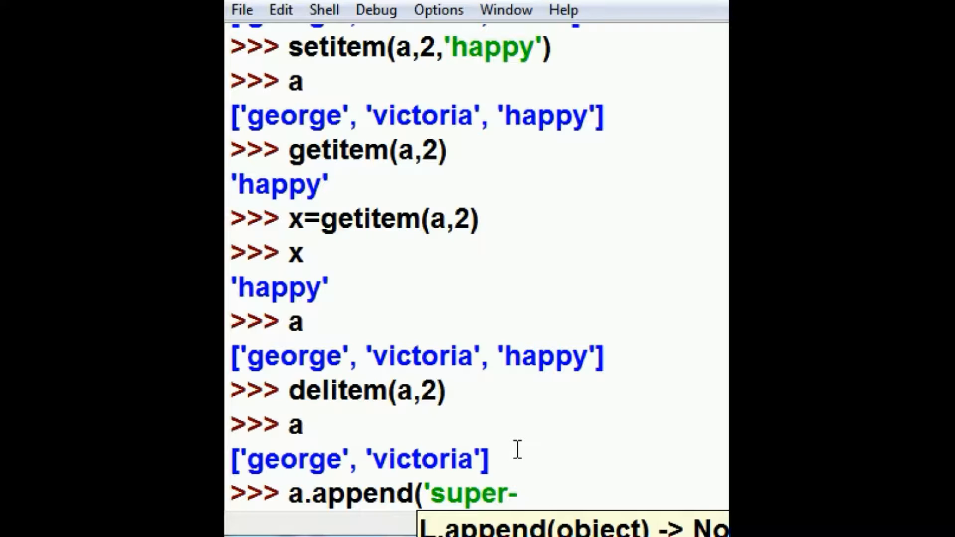
pyautogui.write("happy'")
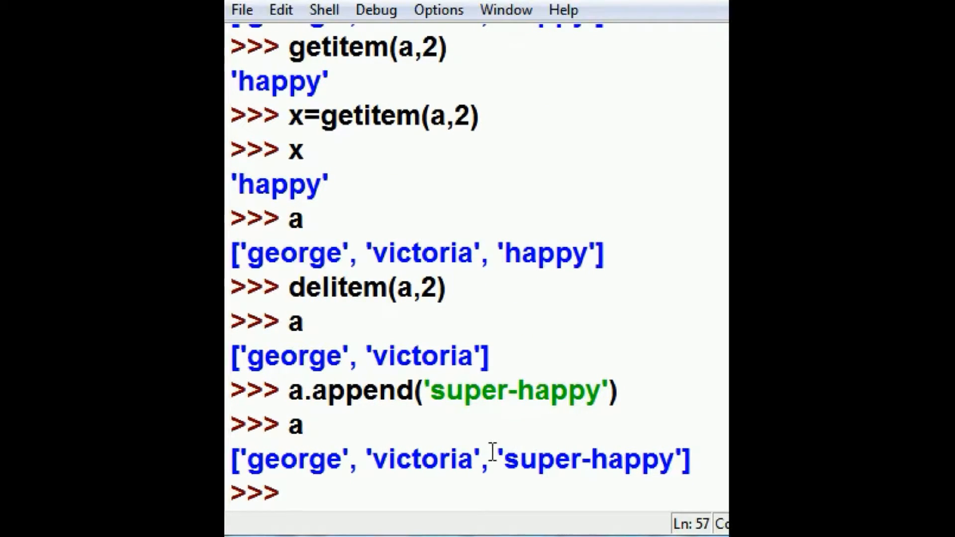
pyautogui.doubleClick(584, 459)
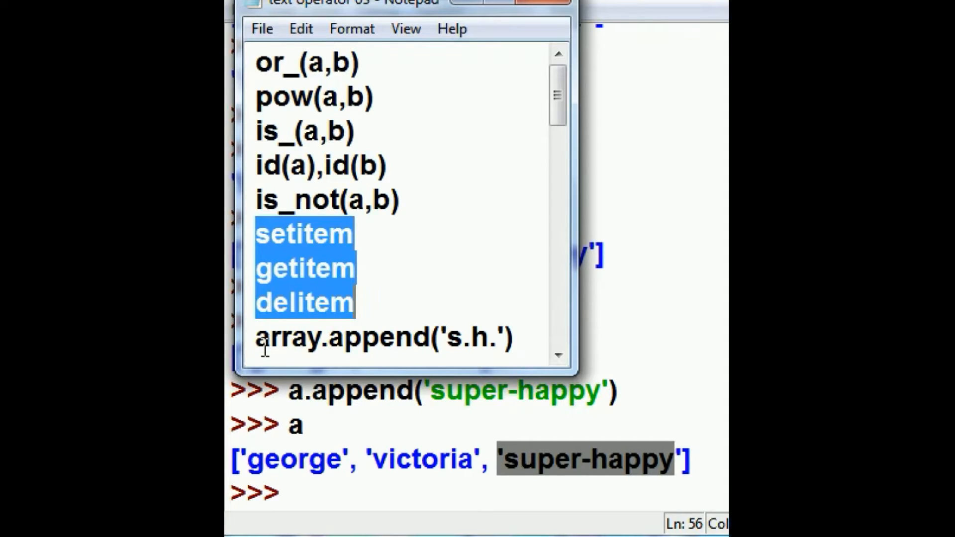
# Highlight the array.append('s.h.') line in the Notepad summary notes
pyautogui.doubleClick(286, 338)
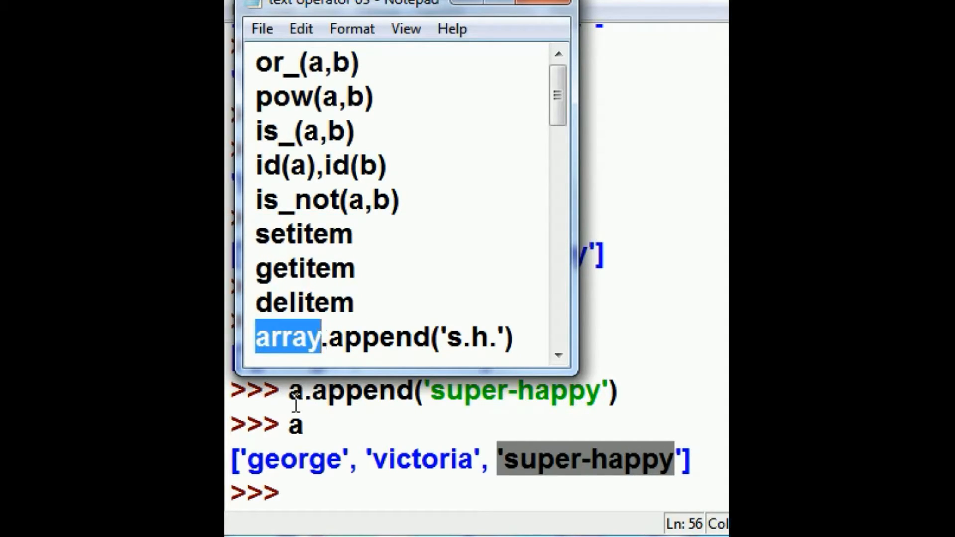
pyautogui.moveTo(314, 410)
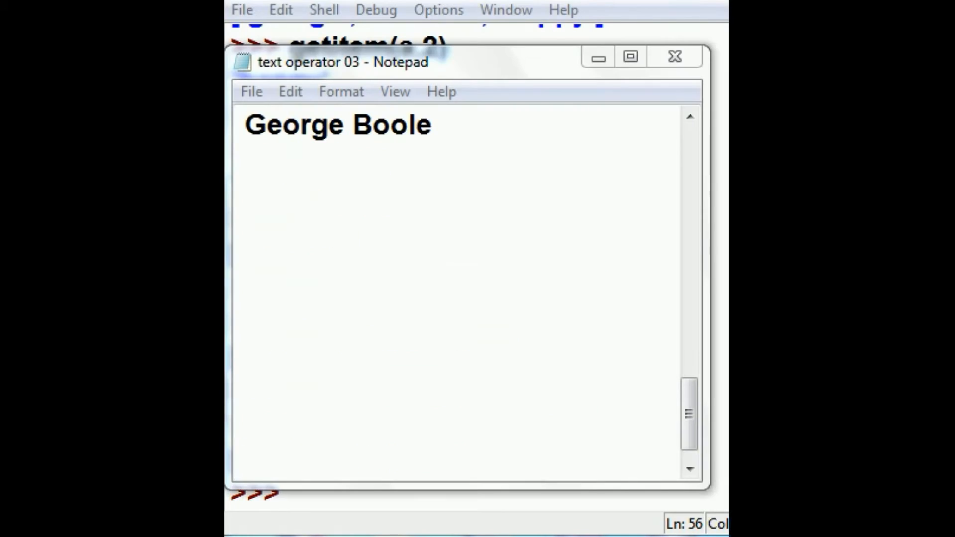
pyautogui.moveTo(668, 286)
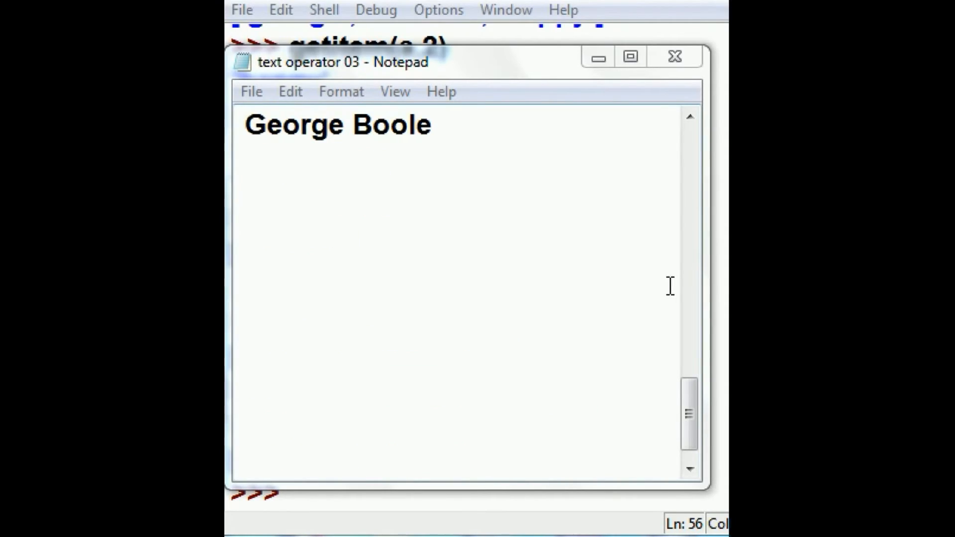
pyautogui.moveTo(523, 180)
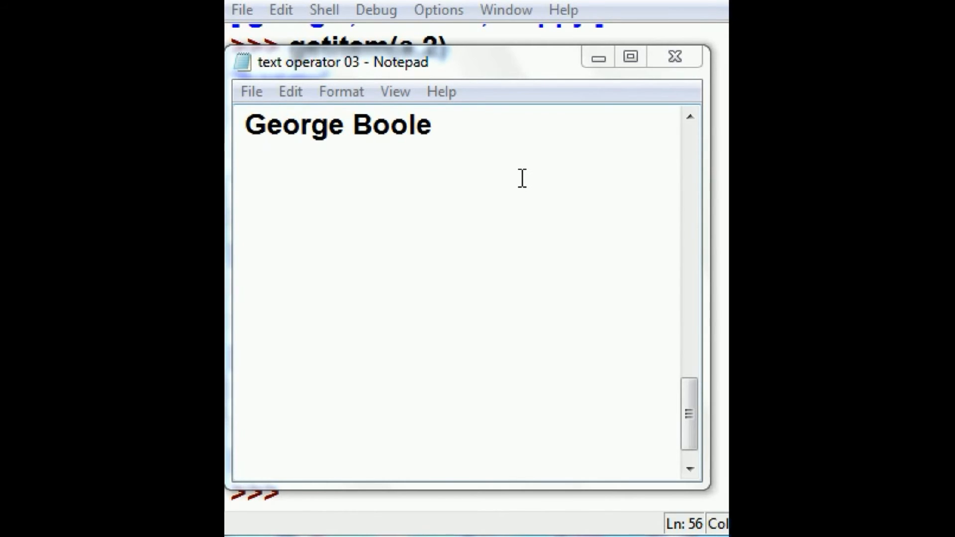